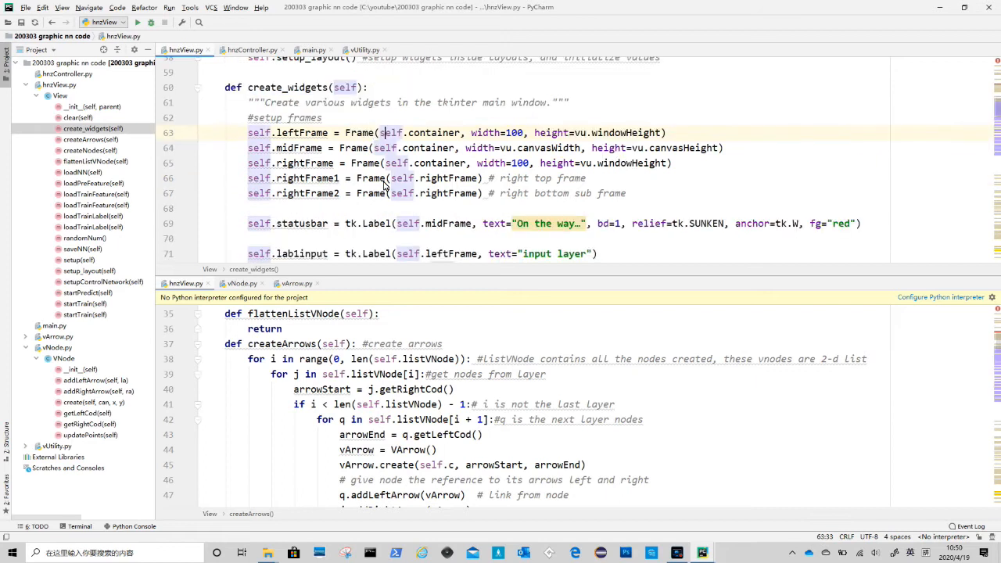
Step: Bind <Button-1> on items tagged drag to self.clicked, commented #click
{"action": "scroll", "scroll_direction": "down", "scroll_amount": 3}
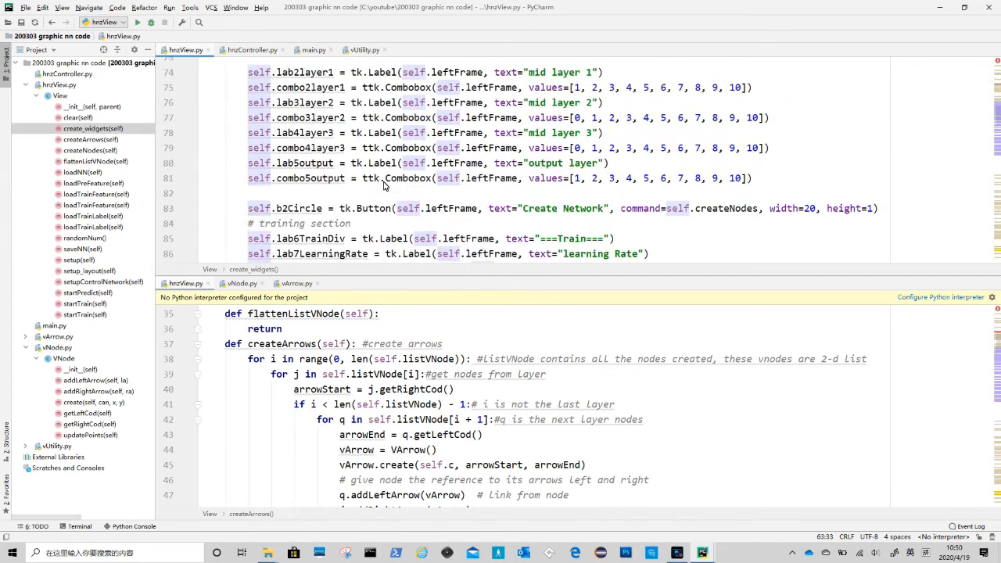
{"action": "scroll", "scroll_direction": "down", "scroll_amount": 3}
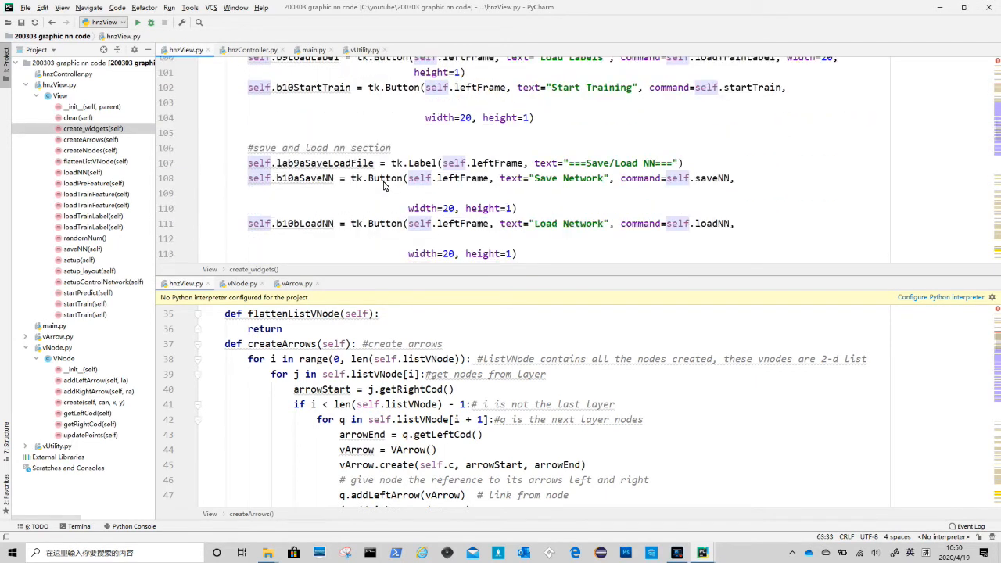
{"action": "scroll", "scroll_direction": "down", "scroll_amount": 3}
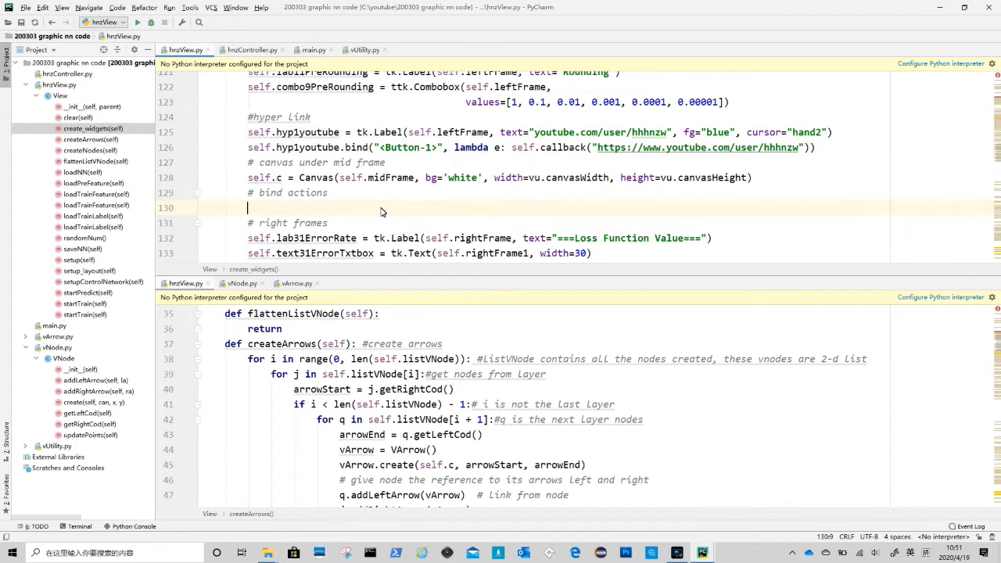
{"action": "type", "text": "self.c.tag_bind(\"drag\", \"<Button-1>\", self.clicked)"}
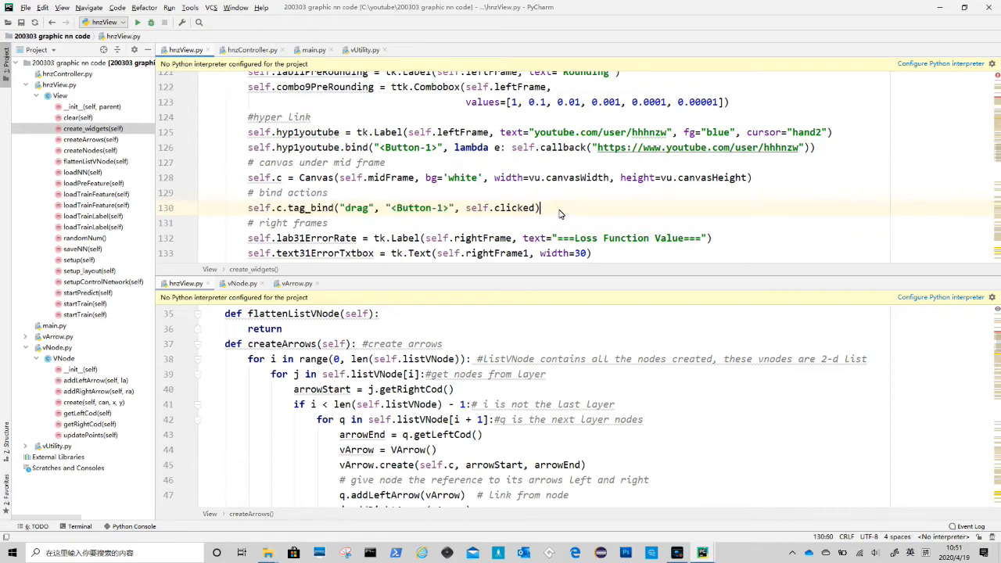
{"action": "type", "text": "#"}
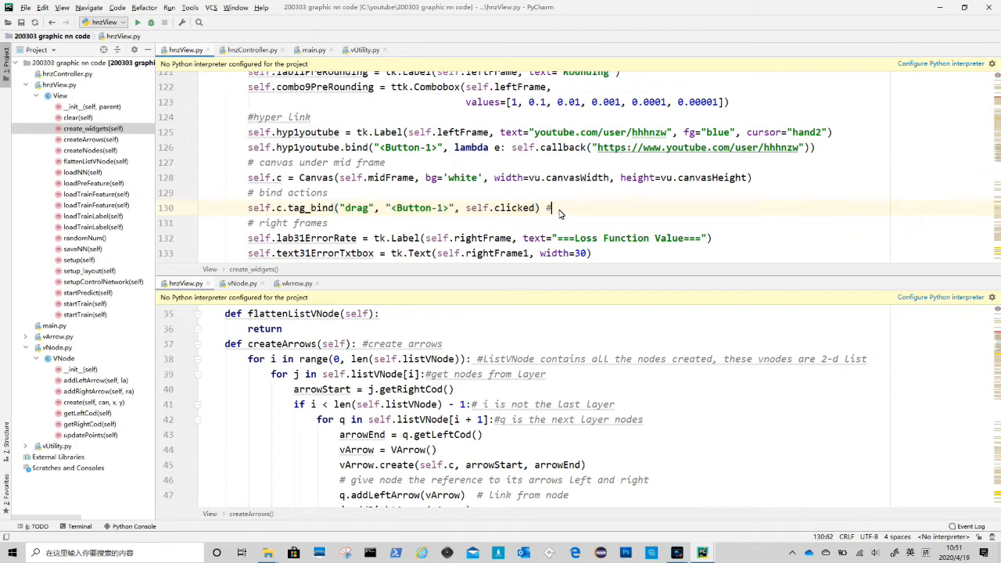
{"action": "type", "text": "click"}
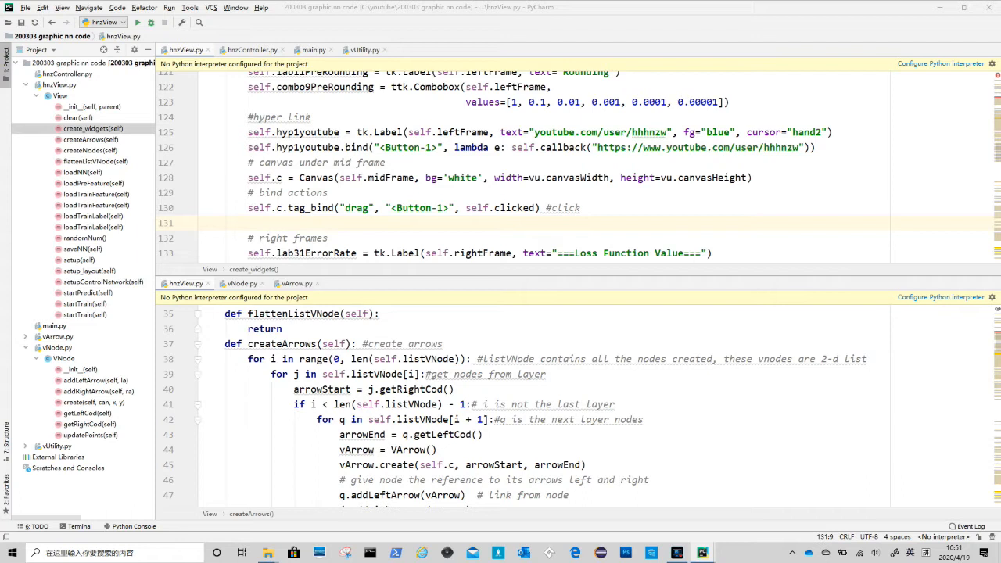
{"action": "mouse_move", "coordinate": [569, 231]}
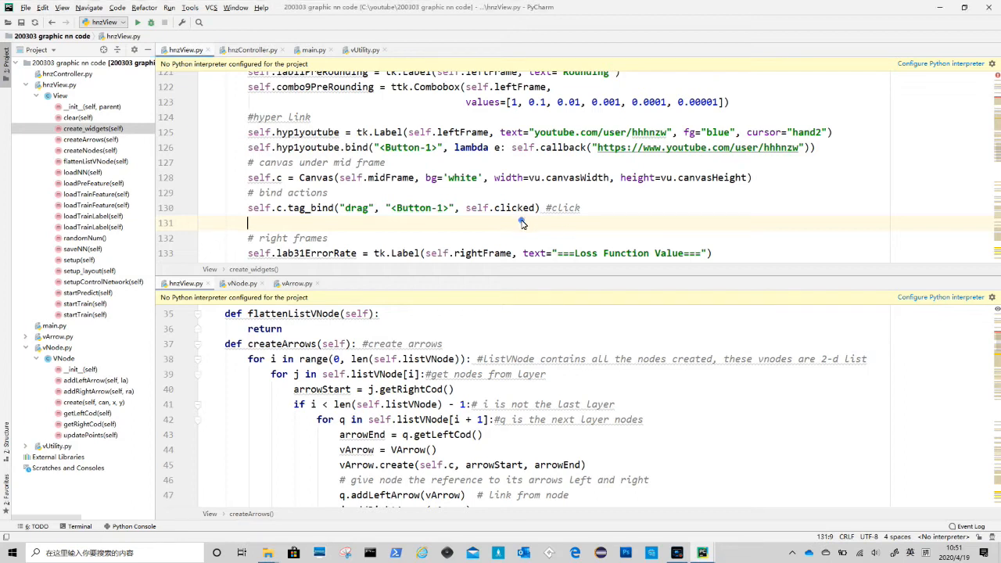
Step: Bind <B1-Motion> on items tagged drag to self.drag, commented #drag
{"action": "type", "text": "self.c.tag_bind(\"drag\", \"<B1-Motion>\", self.drag)"}
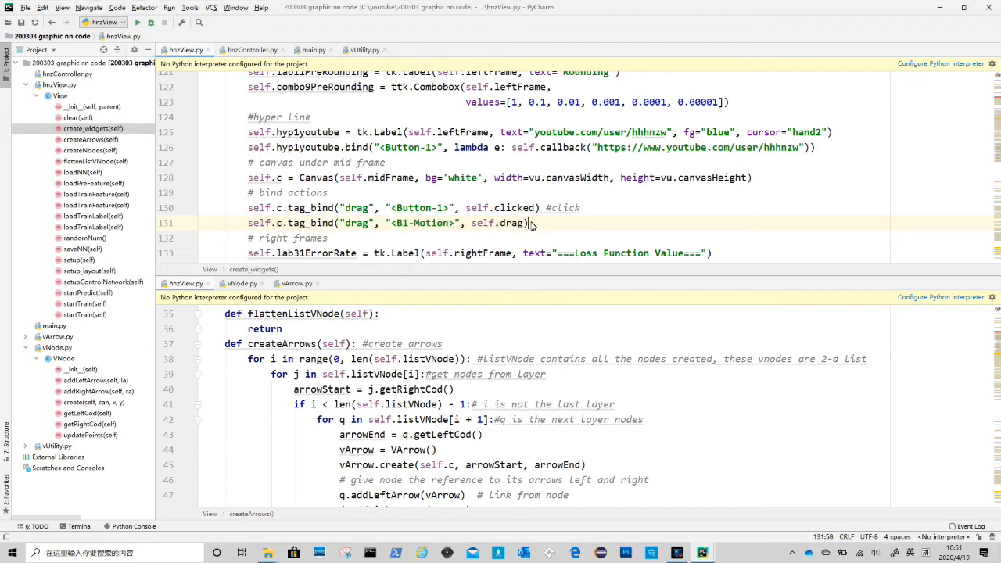
{"action": "type", "text": "#"}
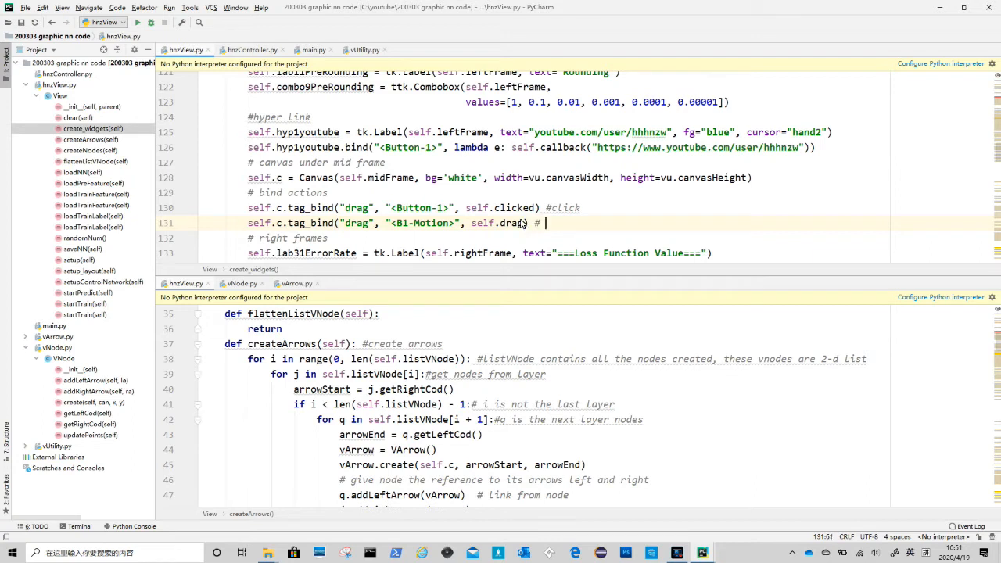
{"action": "type", "text": "drag"}
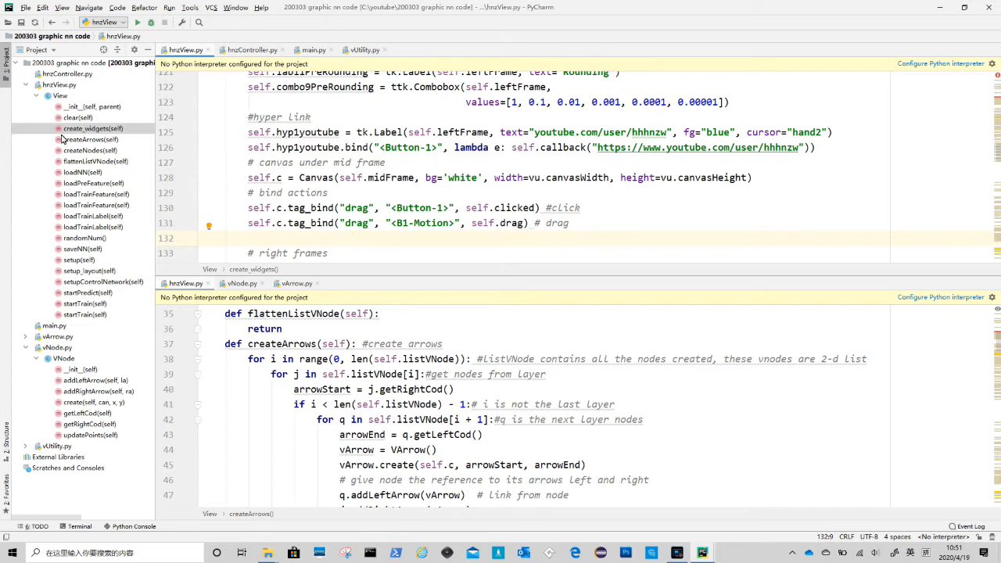
{"action": "mouse_move", "coordinate": [296, 238]}
{"action": "type", "text": "def clicked(self, event):"}
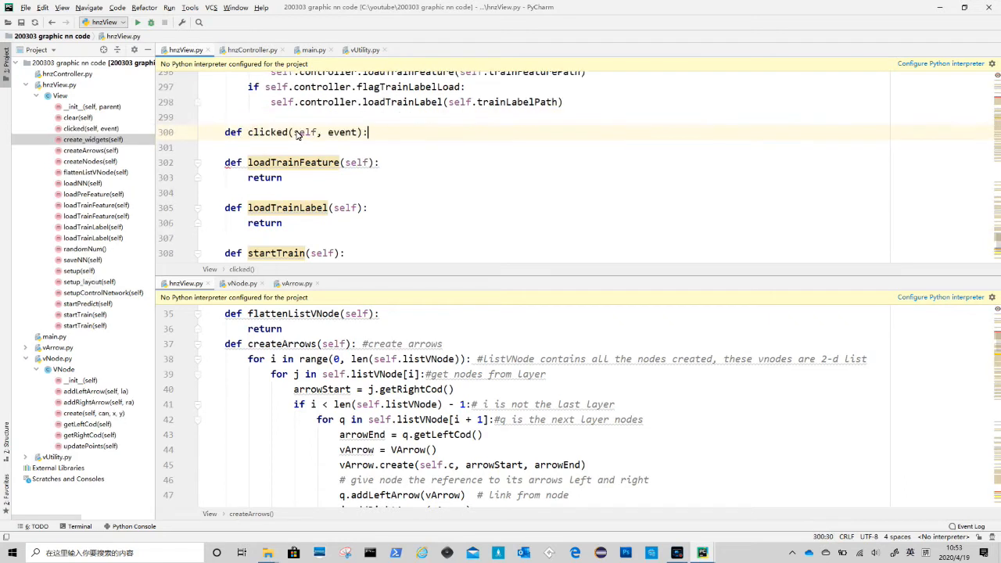
Step: Store the clicked item's id via find_withtag('current')[0] and lastx, lasty from the event, with comments
{"action": "left_click", "coordinate": [367, 132]}
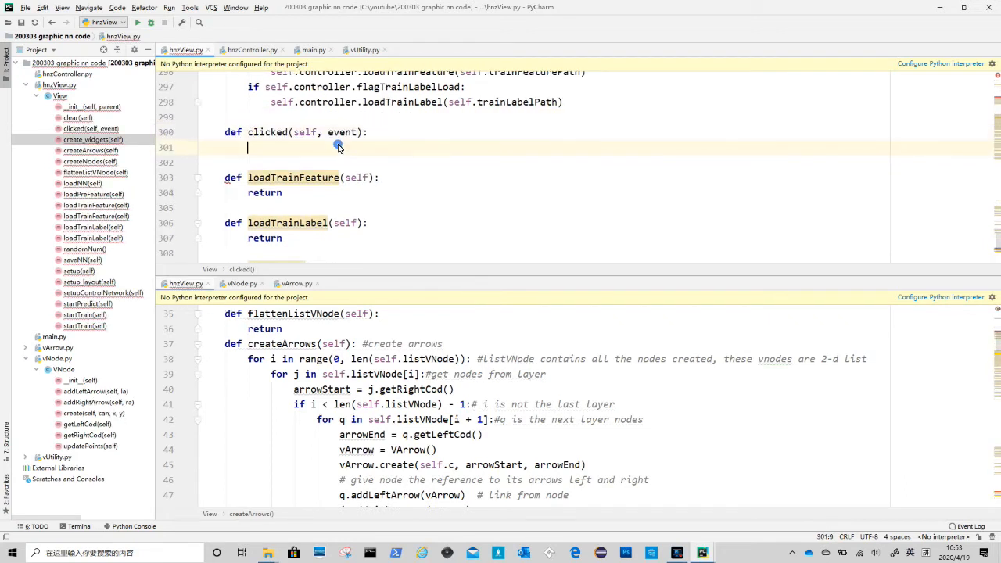
{"action": "type", "text": "self.clickedid = event.widget.find_withtag('current')[0]"}
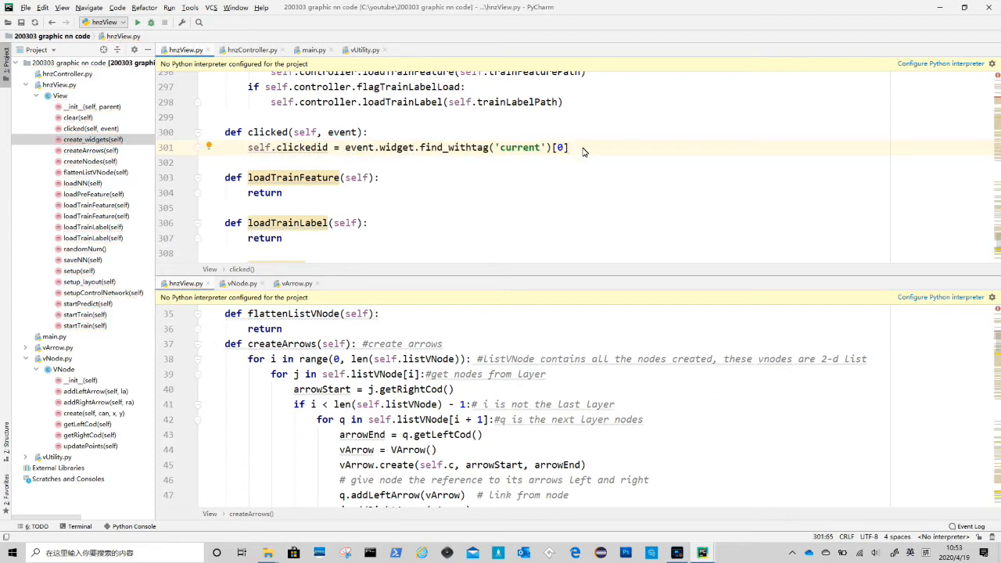
{"action": "type", "text": "#get id of clicked item"}
{"action": "left_click", "coordinate": [546, 163]}
{"action": "type", "text": "self.lastx, self.lasty = event.x, event.y"}
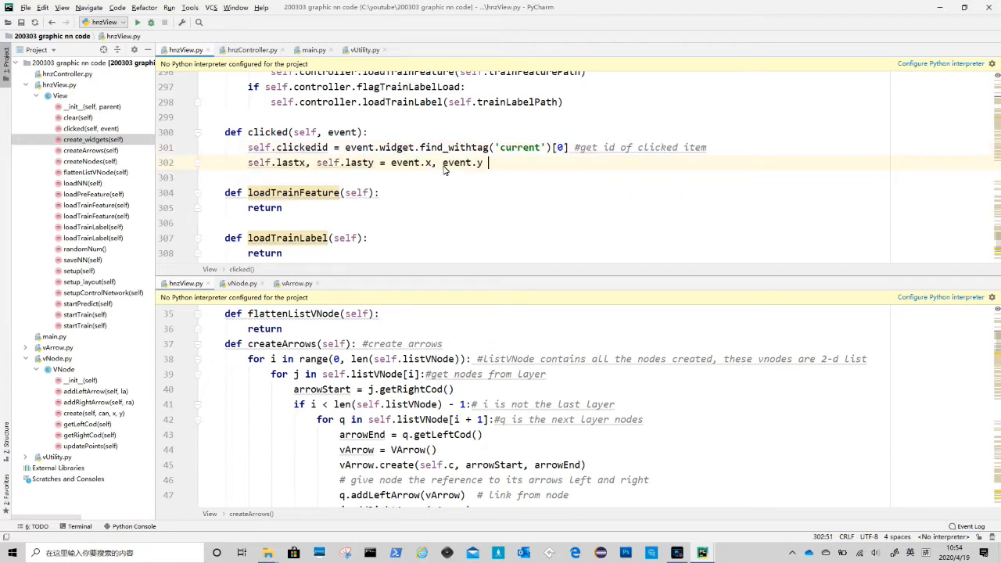
{"action": "type", "text": "#"}
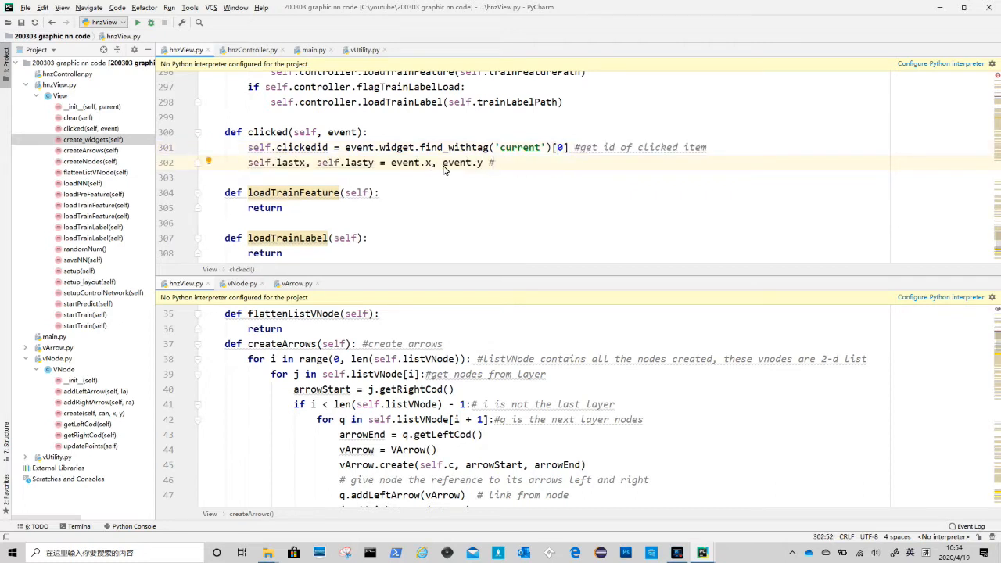
{"action": "type", "text": "update"}
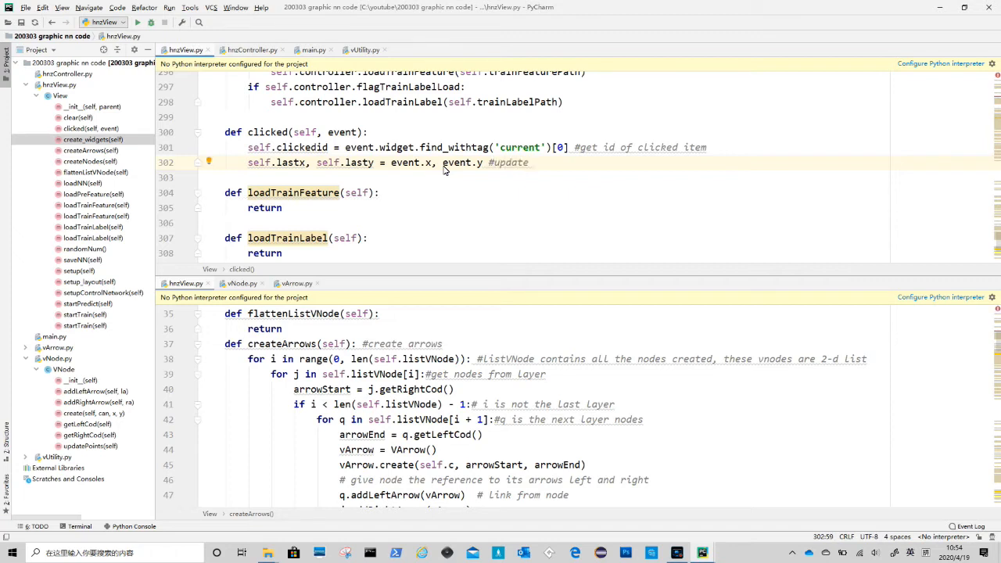
{"action": "type", "text": "las"}
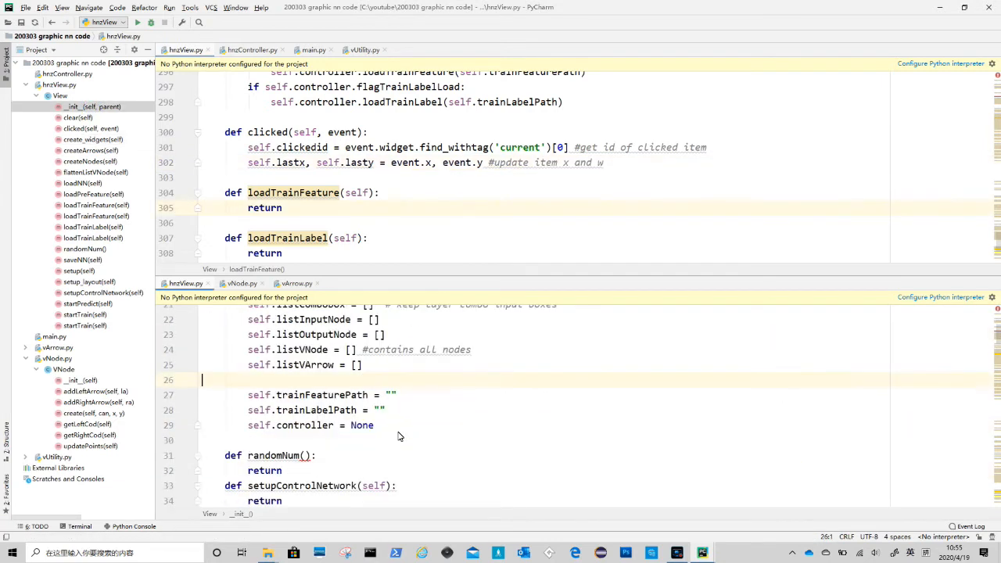
Step: Initialise self.lastx and self.lasty to 0 in __init__ and start def drag(self, event)
{"action": "left_click", "coordinate": [400, 440]}
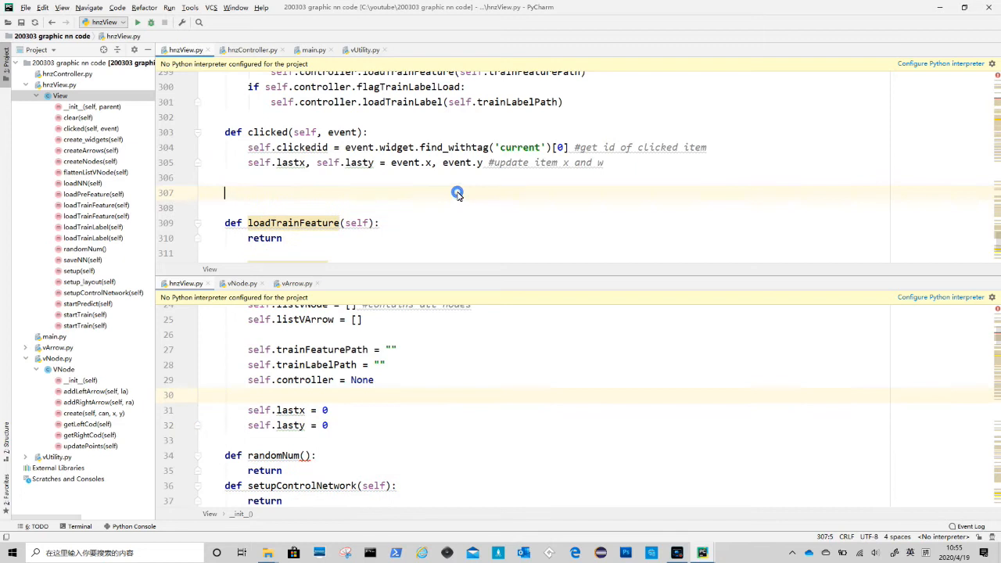
{"action": "type", "text": "def drag(self, event):"}
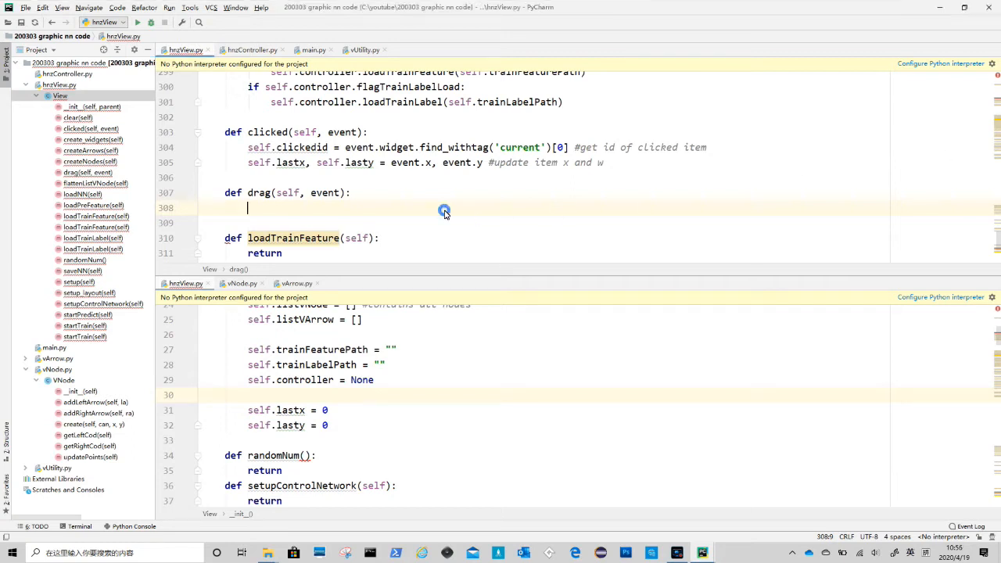
Step: Loop over listVNode and move the node containing clickedid by the offset from lastx, lasty, commented as moving grouped items
{"action": "type", "text": "for column in self.listVNode: # go through node list"}
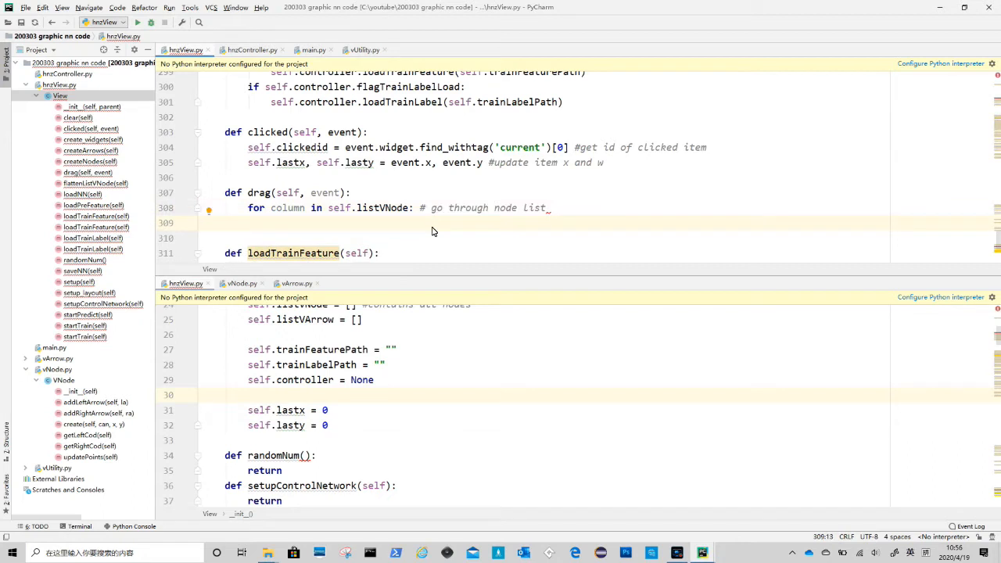
{"action": "type", "text": "if n.containAny(self.clickedid):"}
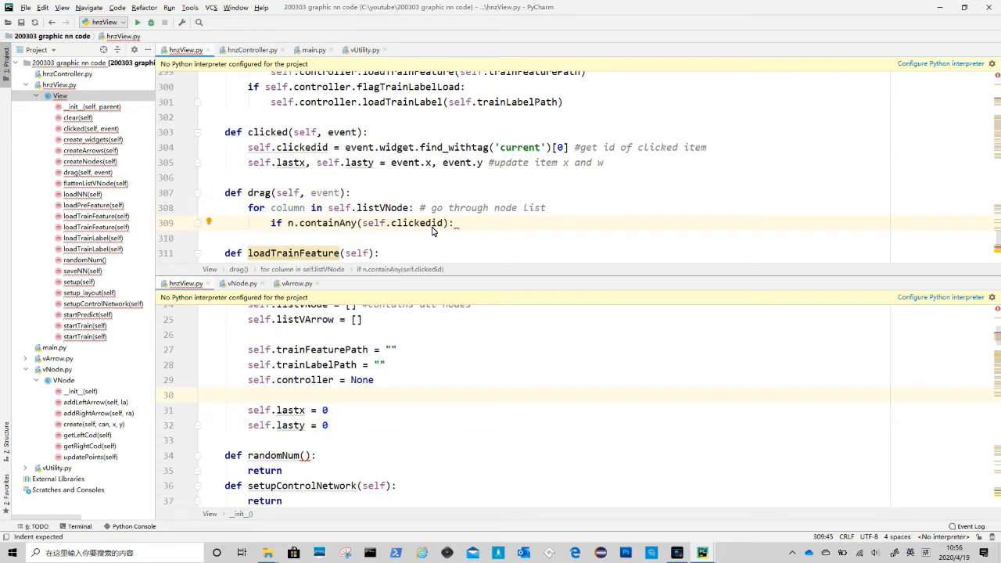
{"action": "mouse_move", "coordinate": [438, 228]}
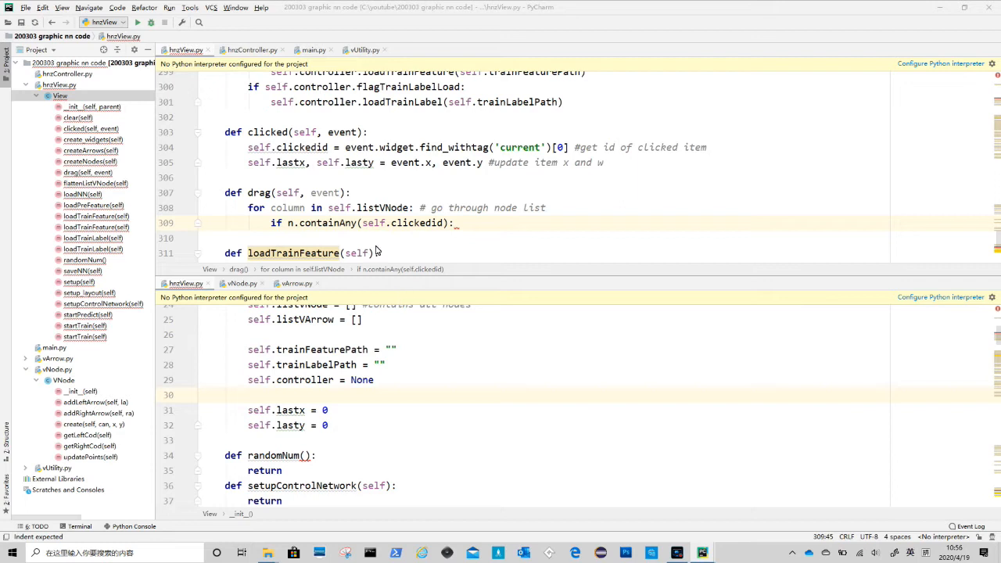
{"action": "mouse_move", "coordinate": [383, 241]}
{"action": "type", "text": " #"}
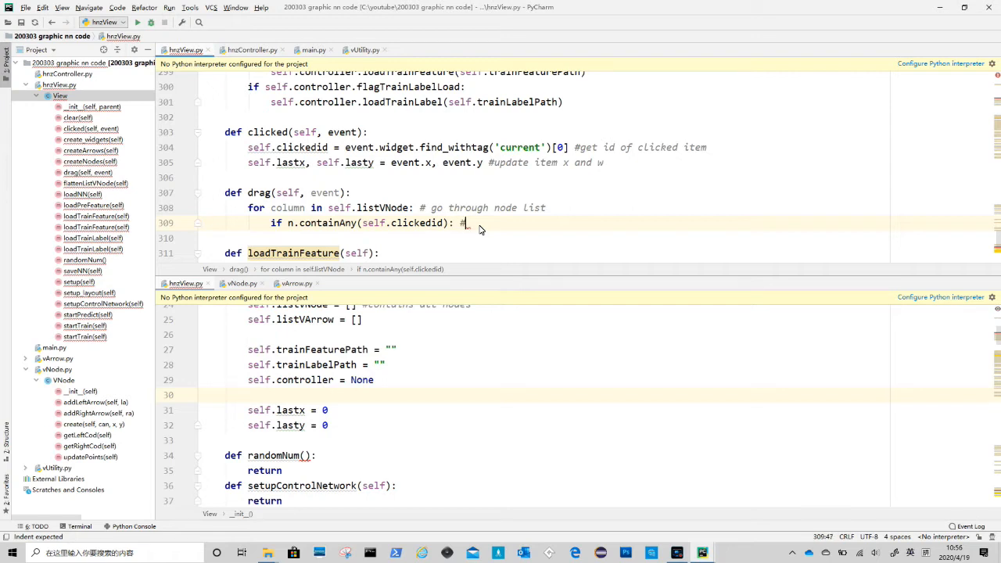
{"action": "type", "text": "if node"}
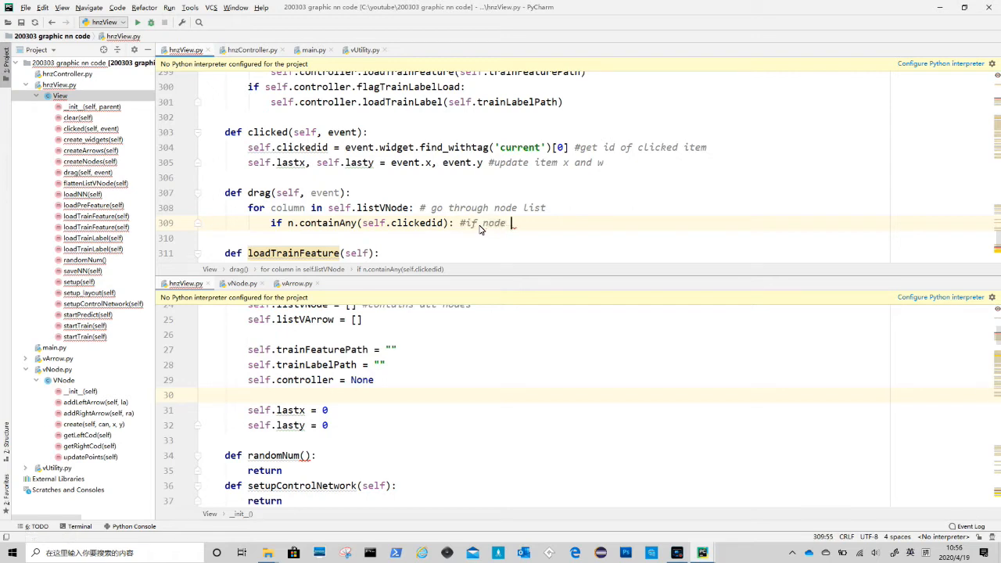
{"action": "type", "text": "contiane"}
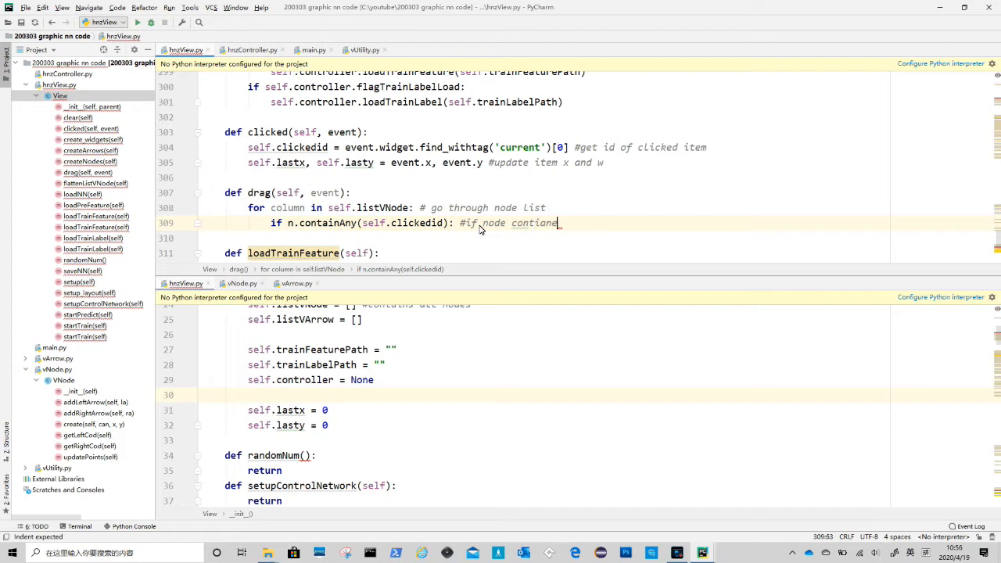
{"action": "type", "text": "n.move(event.x - self.lastx, event.y - self.lasty)"}
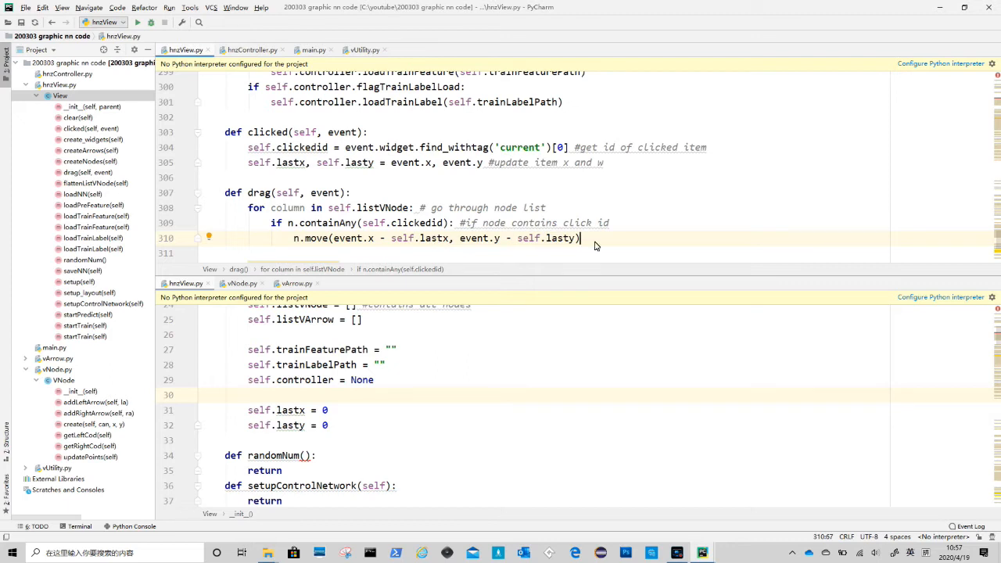
{"action": "type", "text": "#move gr"}
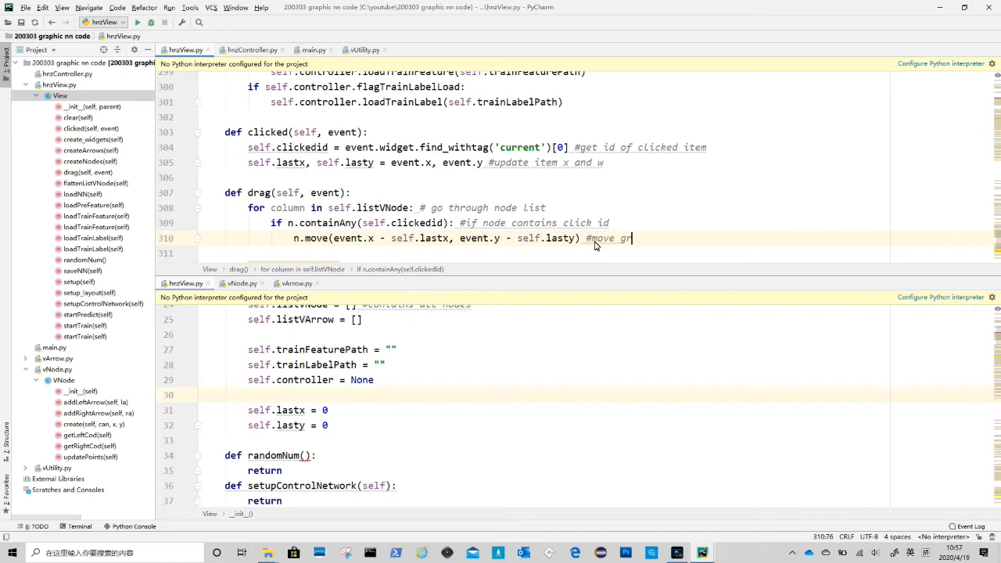
{"action": "type", "text": "ouped item"}
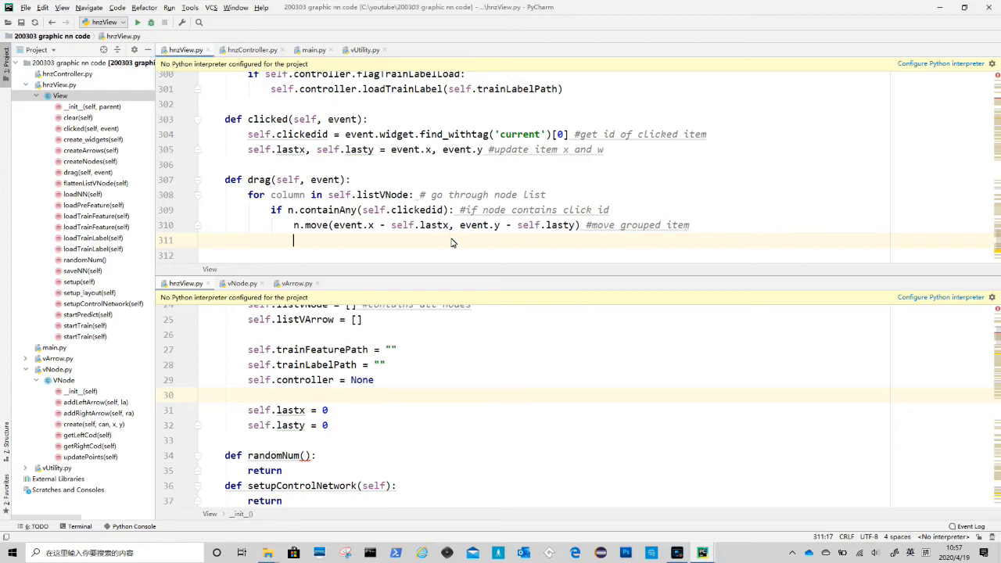
Step: Set self.lastx and self.lasty to the event position, commented #update last item position
{"action": "type", "text": "self.lastx = event.x"}
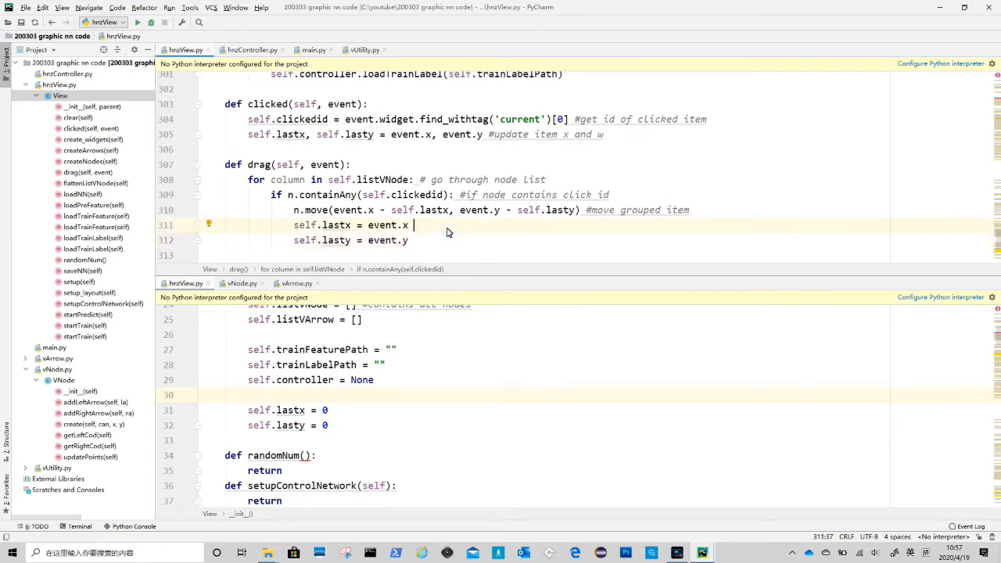
{"action": "type", "text": "#"}
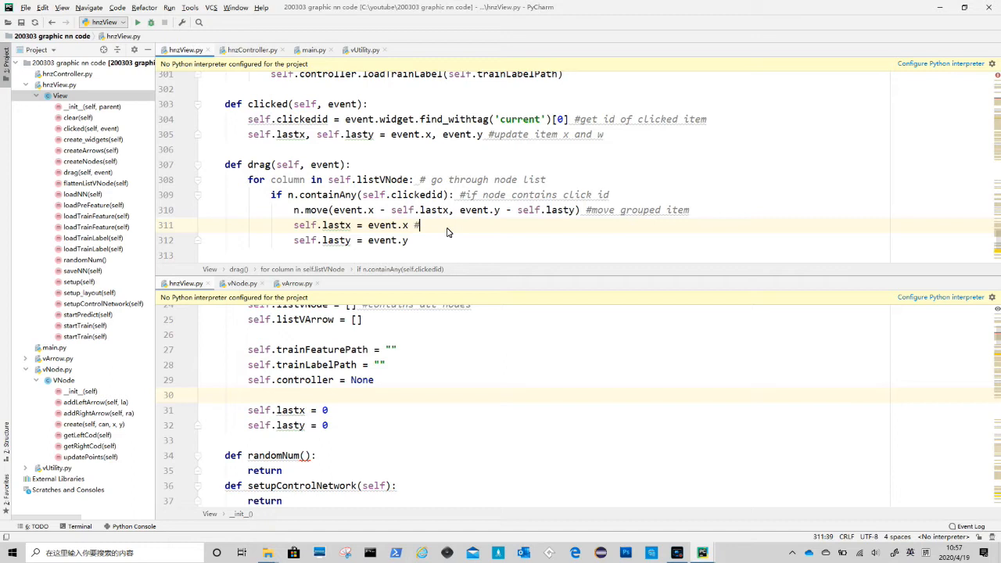
{"action": "type", "text": "update"}
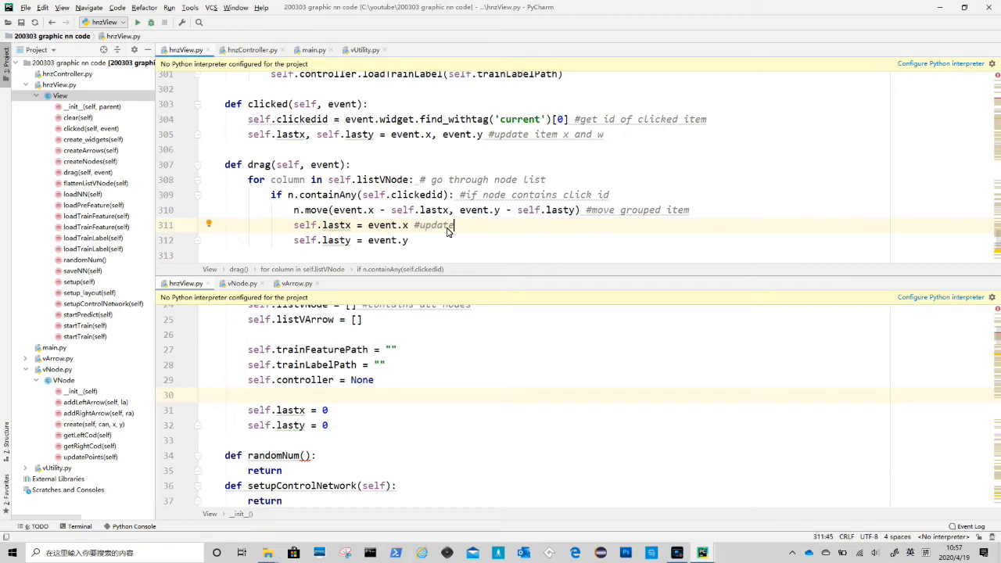
{"action": "type", "text": "last"}
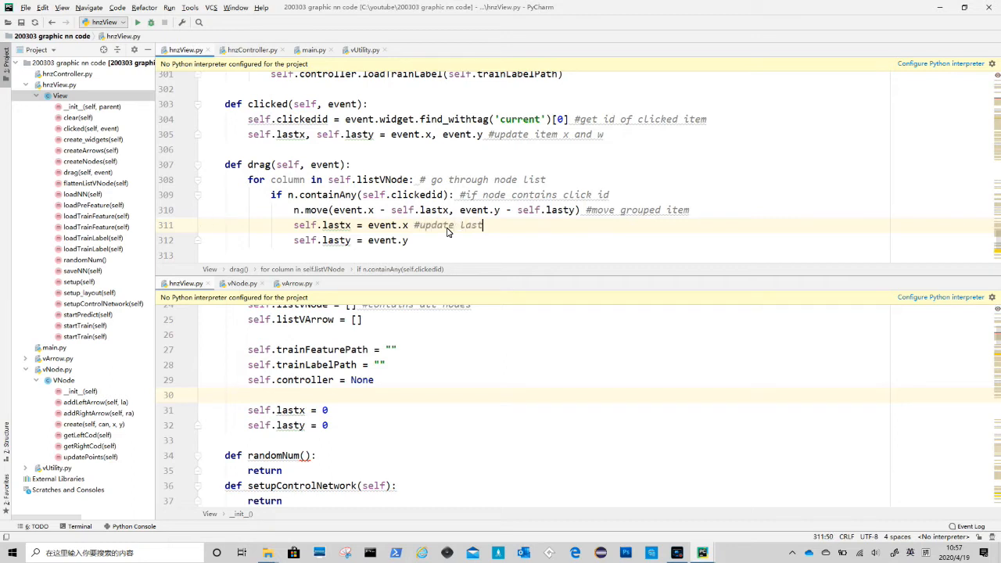
{"action": "type", "text": "item position"}
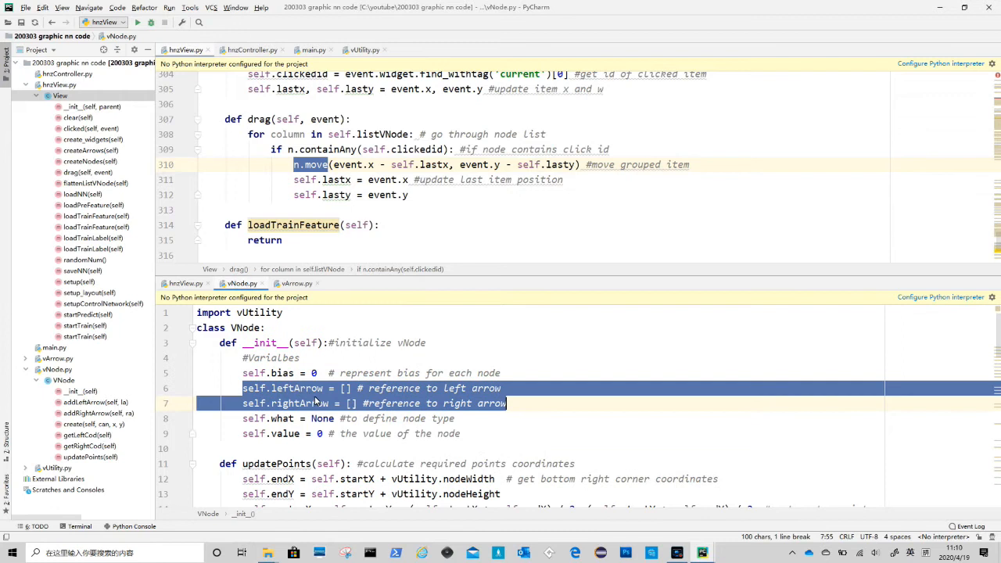
Step: Write containAny(self, id) returning True when id equals startId, endId, cid, tidbias or tidValue, else False
{"action": "scroll", "scroll_direction": "down", "scroll_amount": 3}
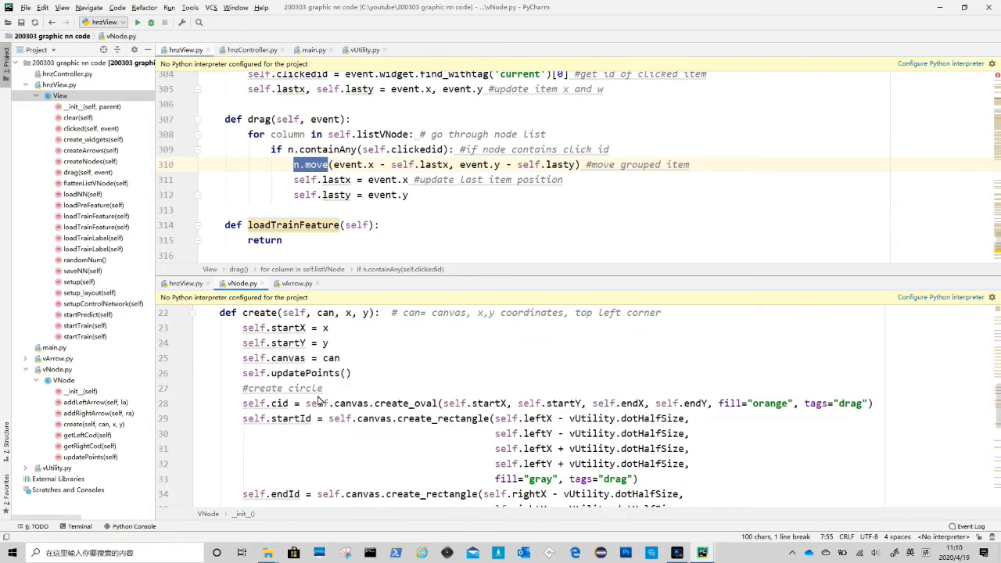
{"action": "scroll", "scroll_direction": "down", "scroll_amount": 3}
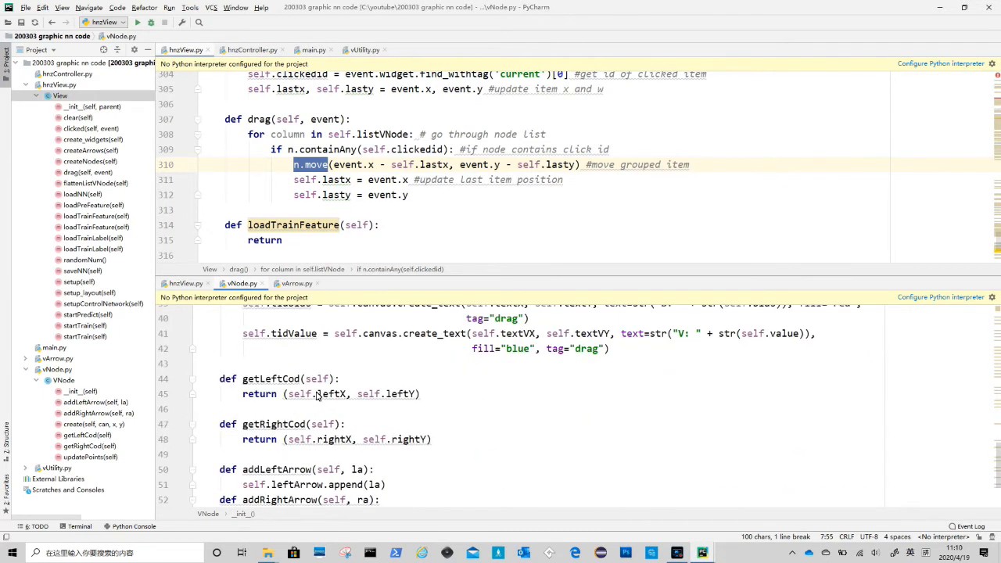
{"action": "scroll", "scroll_direction": "down", "scroll_amount": 3}
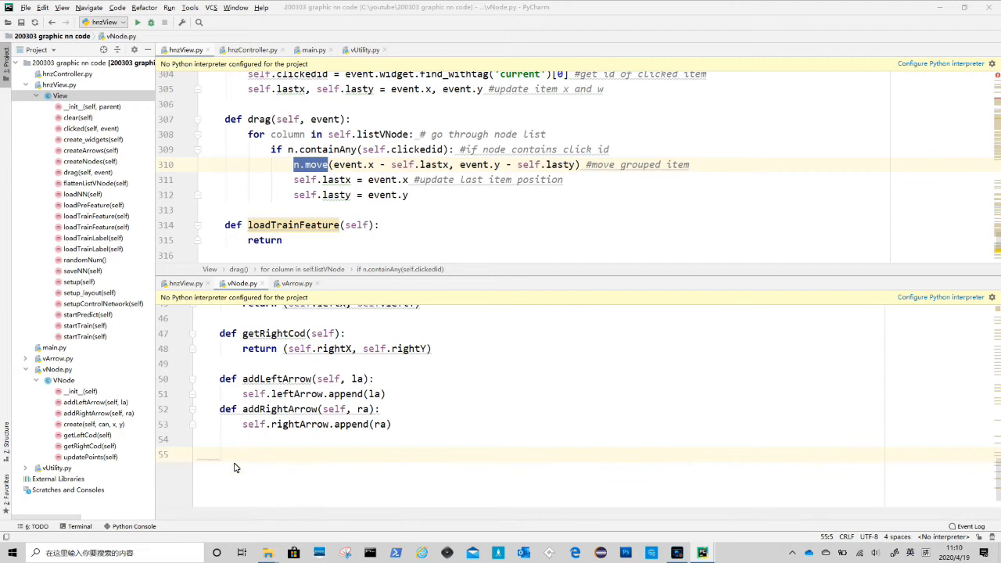
{"action": "type", "text": "def containAny(self, id): #check if node contains clicked item"}
{"action": "type", "text": "return Tru"}
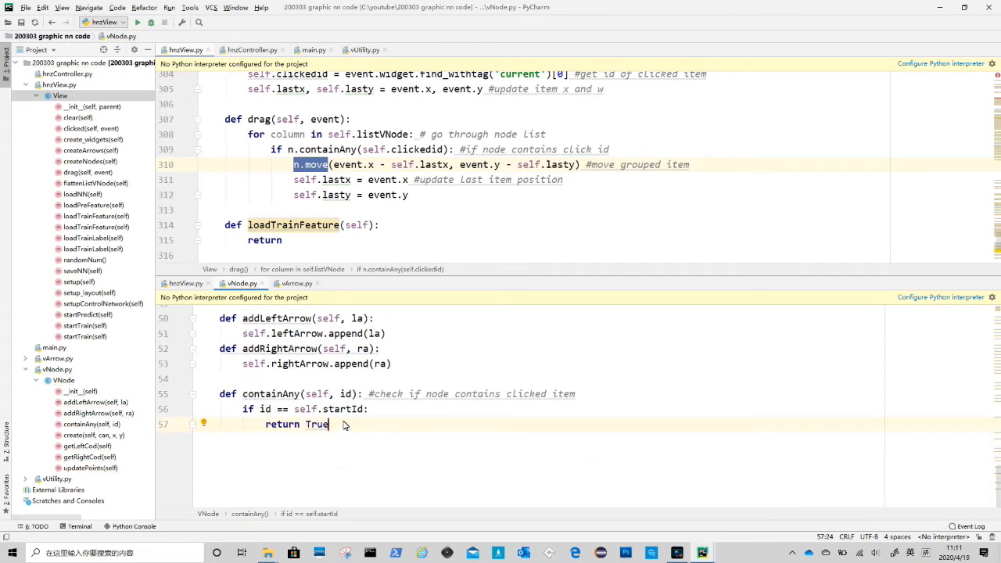
{"action": "type", "text": "elif id==self.endId:"}
{"action": "type", "text": "return True"}
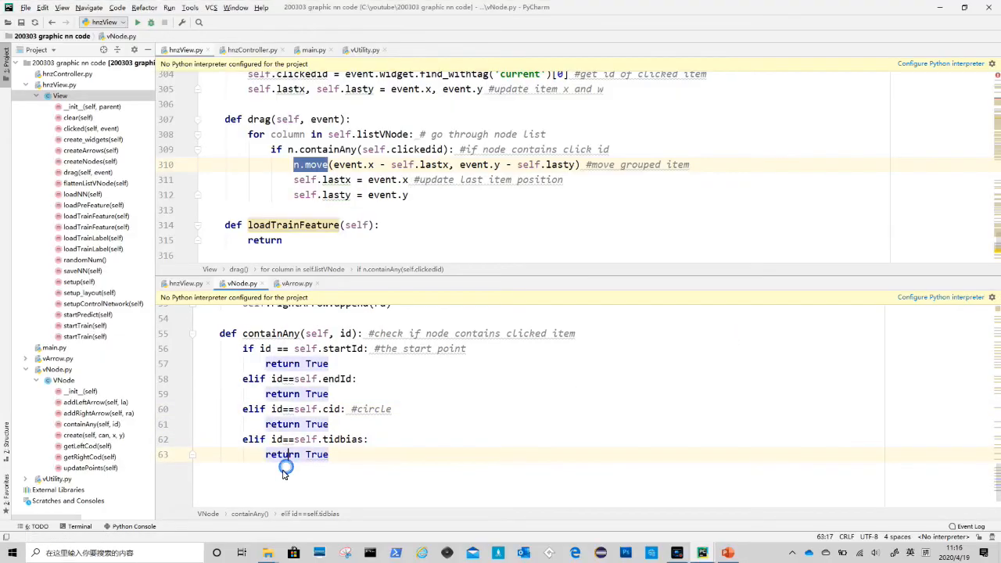
Step: Bring up the PowerPoint slide labelling the node's parts and point out the Cid label
{"action": "scroll", "scroll_direction": "down", "scroll_amount": 3}
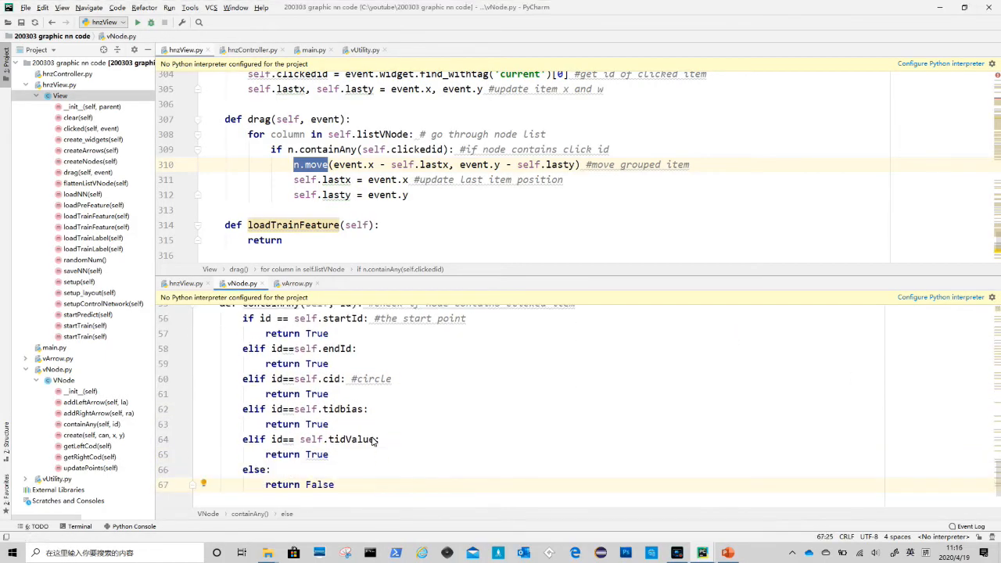
{"action": "left_click", "coordinate": [725, 554]}
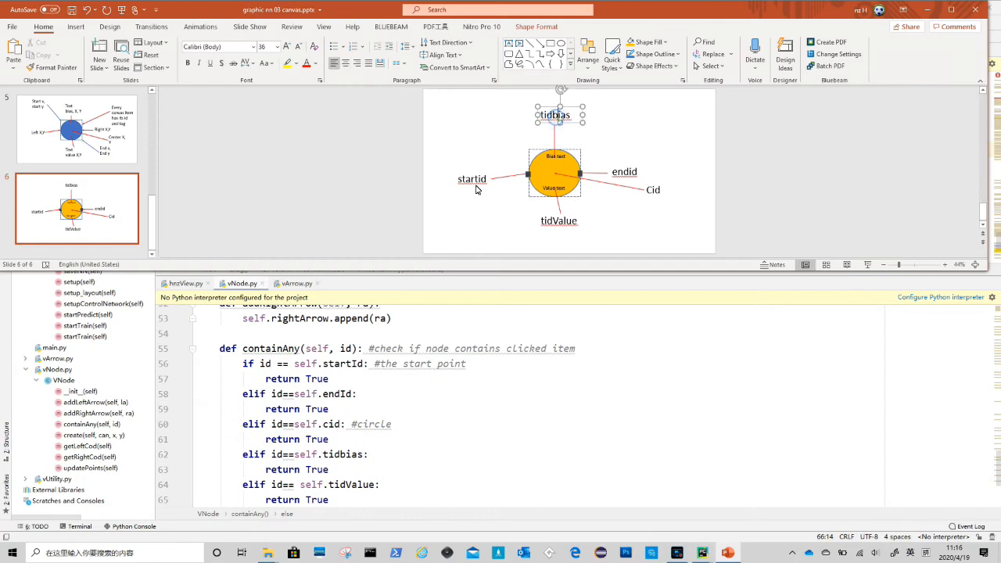
{"action": "left_click", "coordinate": [618, 171]}
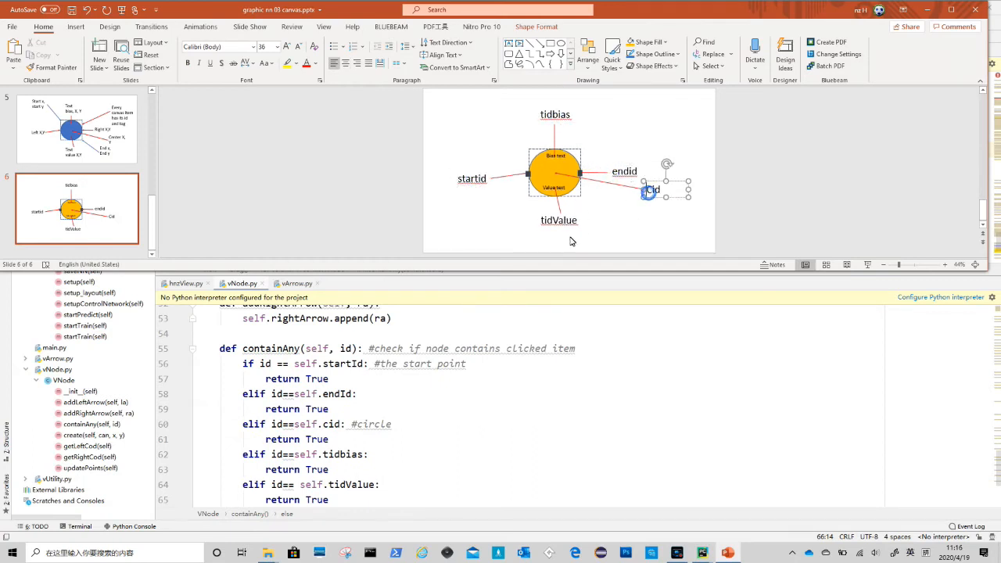
Step: Return to vNode.py in PyCharm and add blank lines after containAny
{"action": "left_click", "coordinate": [556, 115]}
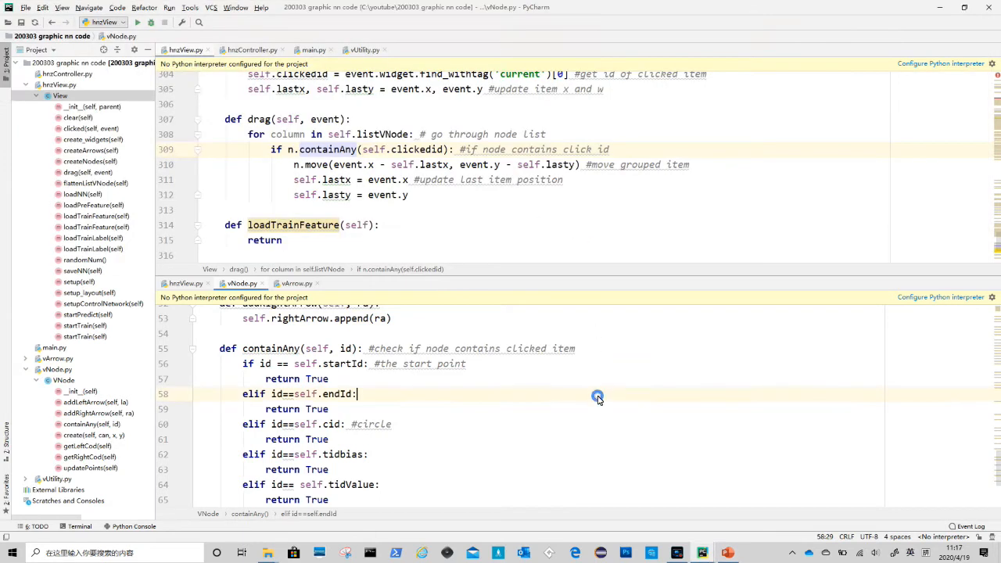
{"action": "scroll", "scroll_direction": "down", "scroll_amount": 3}
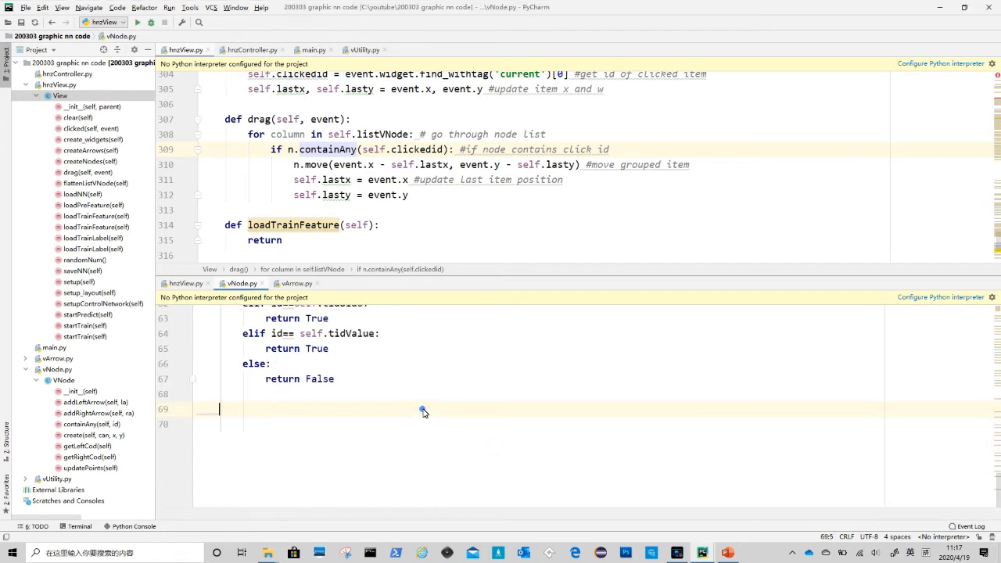
Step: Write move(self, x, y) shifting each canvas item, updating coordinates with updatePoints() and raising items with tag_raise
{"action": "type", "text": "def move(self, x, y):"}
{"action": "left_click", "coordinate": [538, 424]}
{"action": "type", "text": "#"}
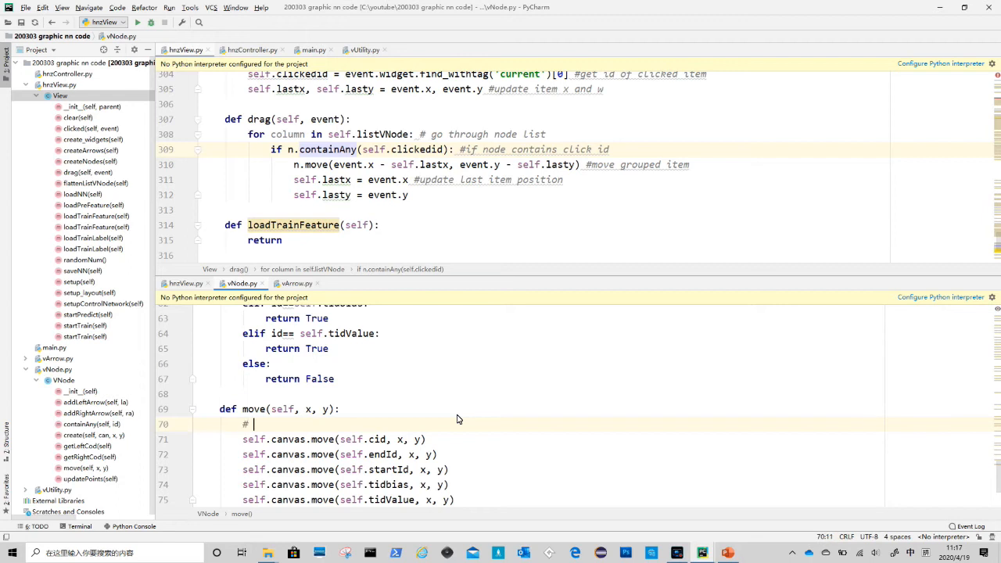
{"action": "type", "text": "r"}
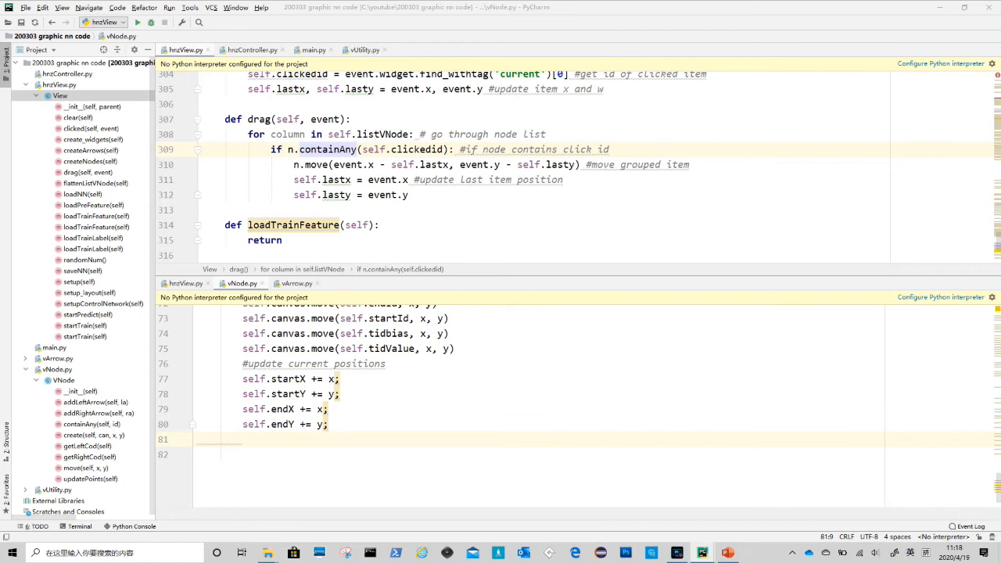
{"action": "type", "text": "self.updatePoints()"}
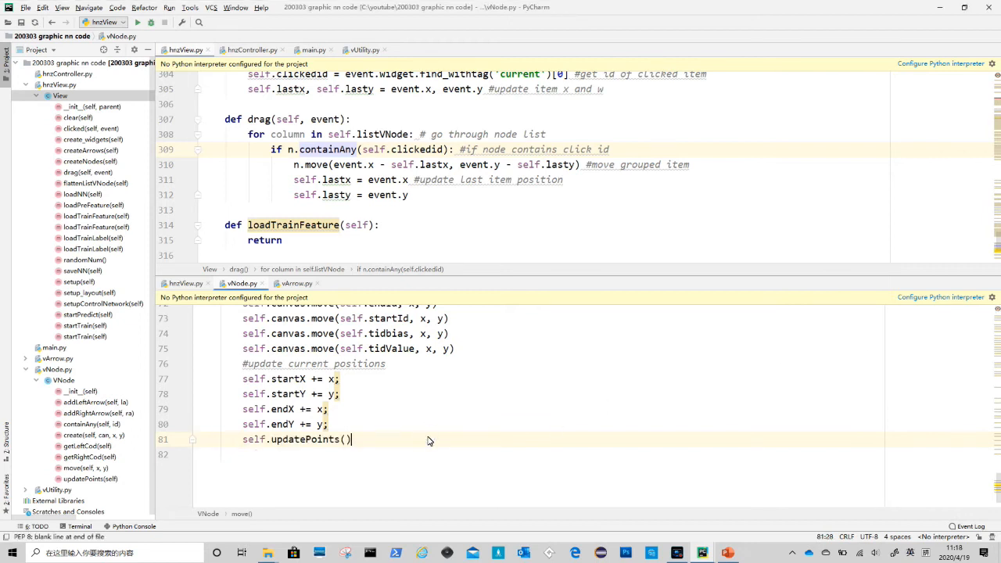
{"action": "type", "text": "#arrange display orders"}
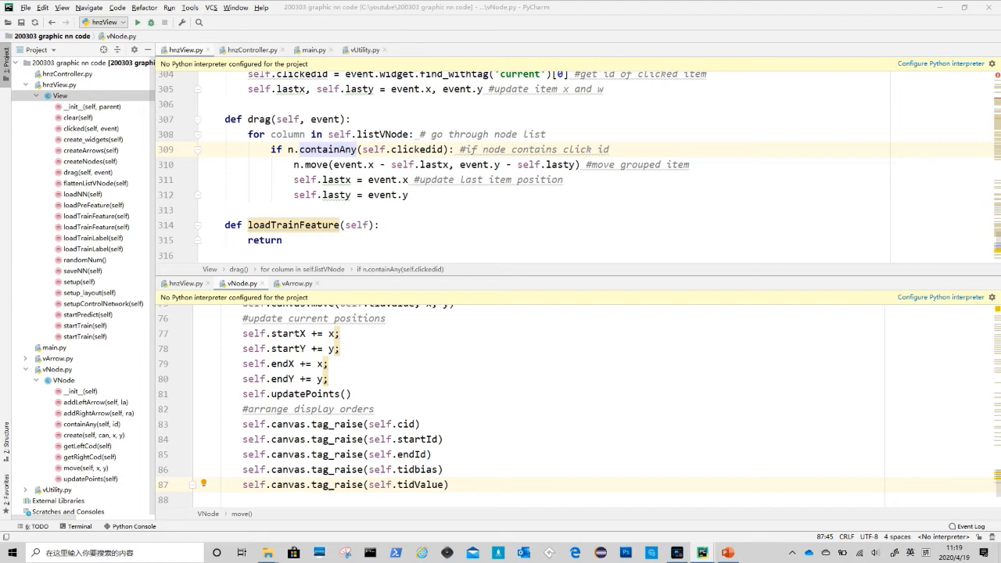
{"action": "mouse_move", "coordinate": [550, 279]}
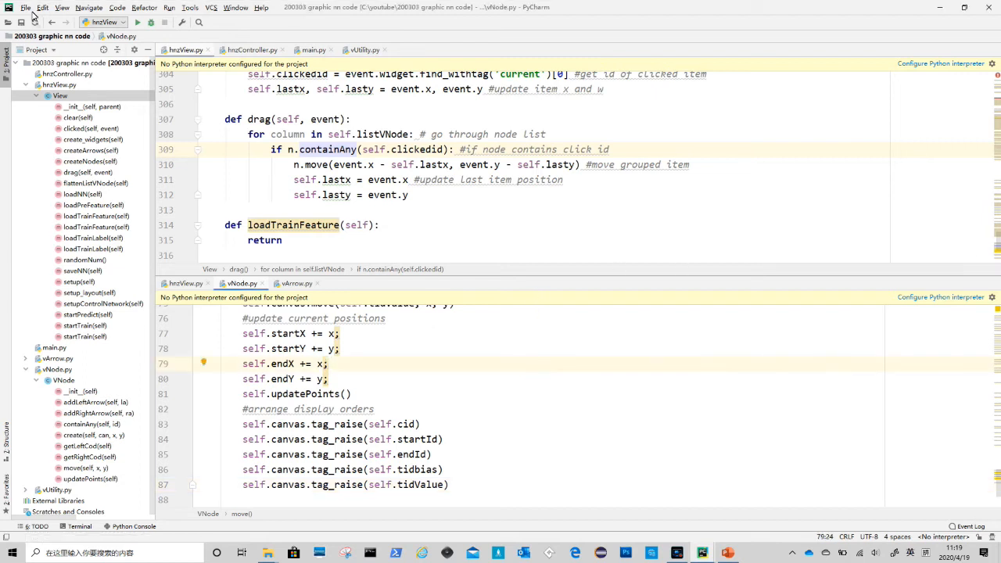
Step: Run the app to test, hitting a NameError in drag
{"action": "left_click", "coordinate": [25, 6]}
{"action": "type", "text": "ayer"}
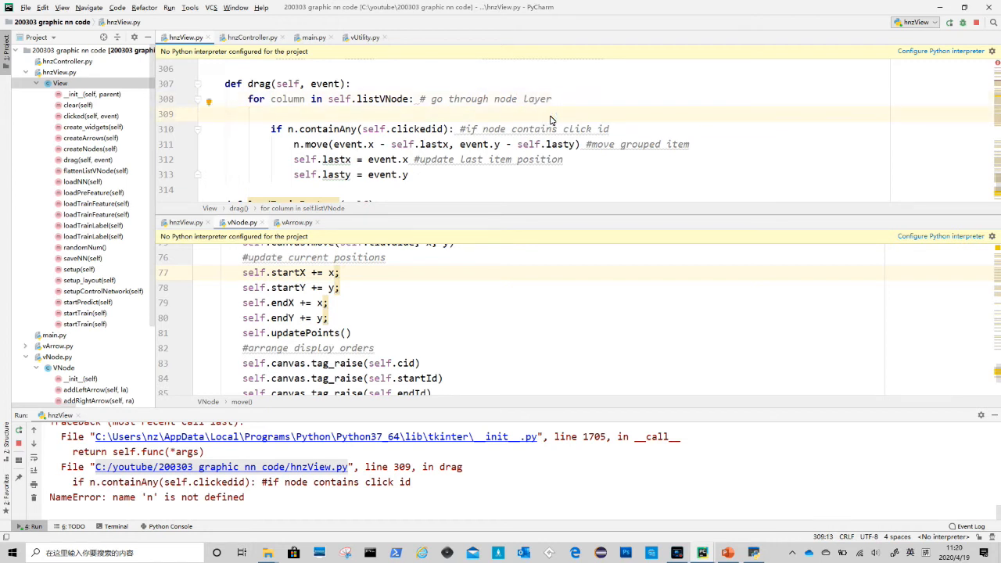
Step: Nest for n in column: inside the column loop, indent its body and comment #for node in each Layer
{"action": "type", "text": "for_n"}
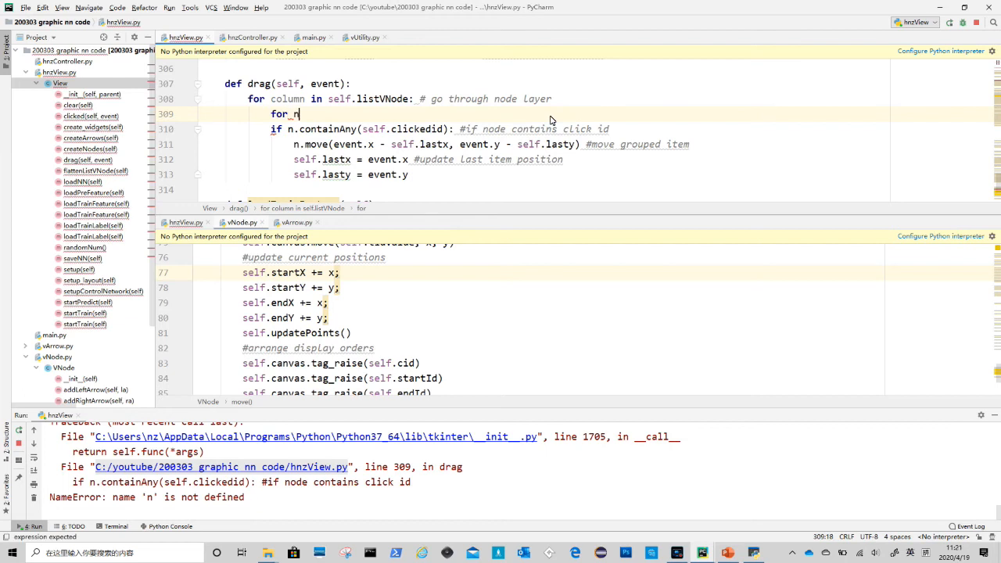
{"action": "type", "text": "in_column:"}
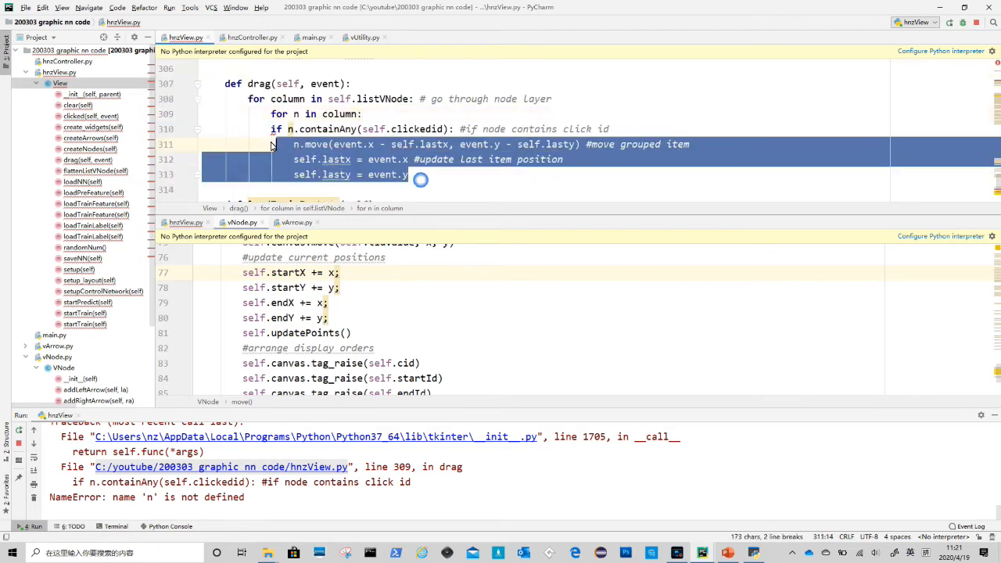
{"action": "left_click", "coordinate": [366, 114]}
{"action": "type", "text": " #for node in each layer"}
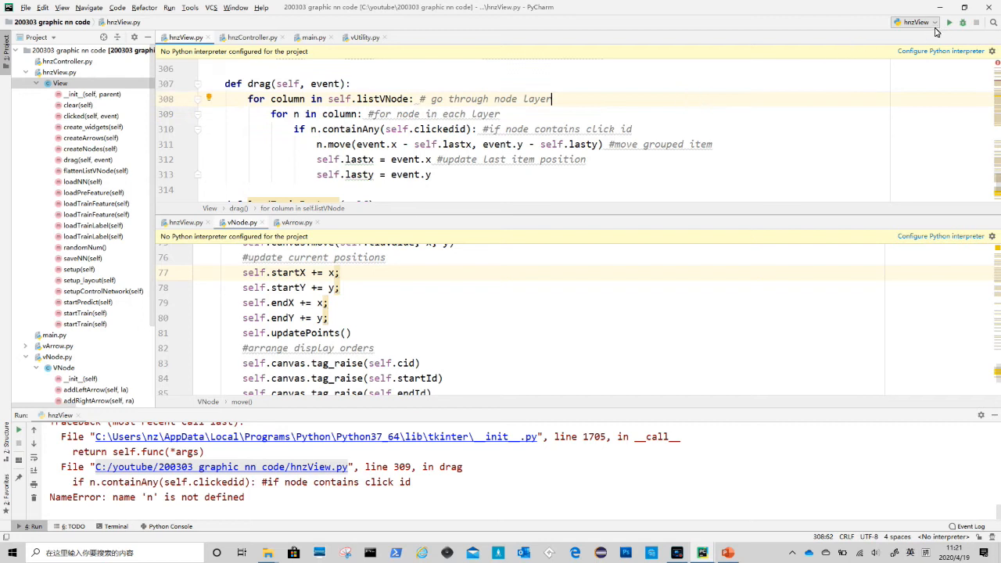
Step: Run the app, build the network, drag a node (arrows stay behind) and close the test window
{"action": "left_click", "coordinate": [948, 22]}
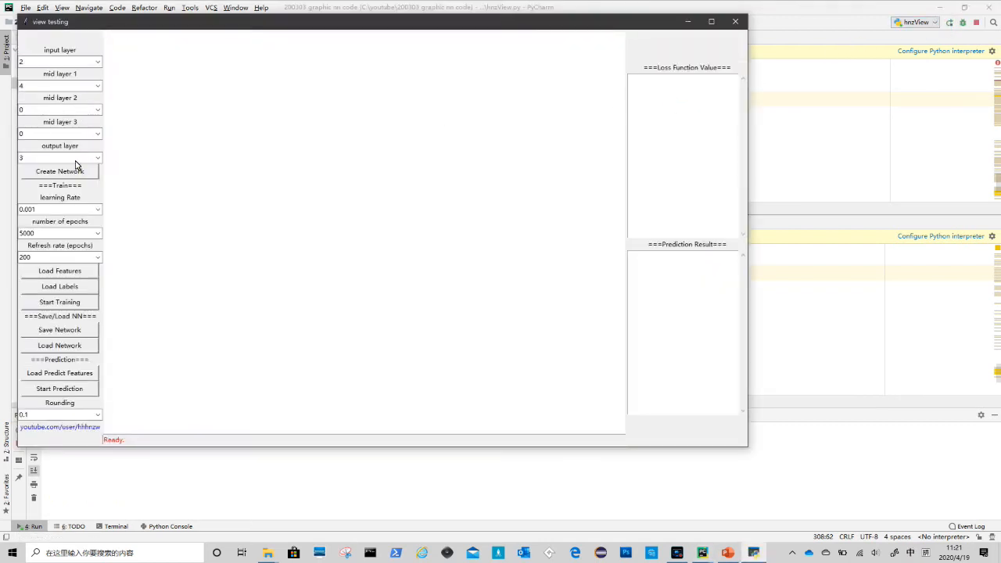
{"action": "left_click", "coordinate": [59, 171]}
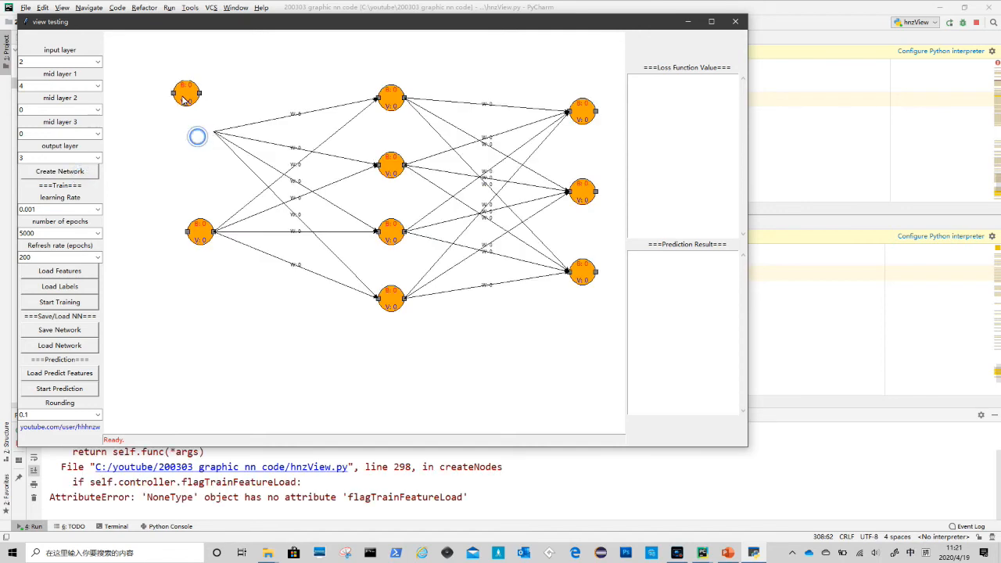
{"action": "left_click_drag", "start_coordinate": [187, 92], "coordinate": [169, 106]}
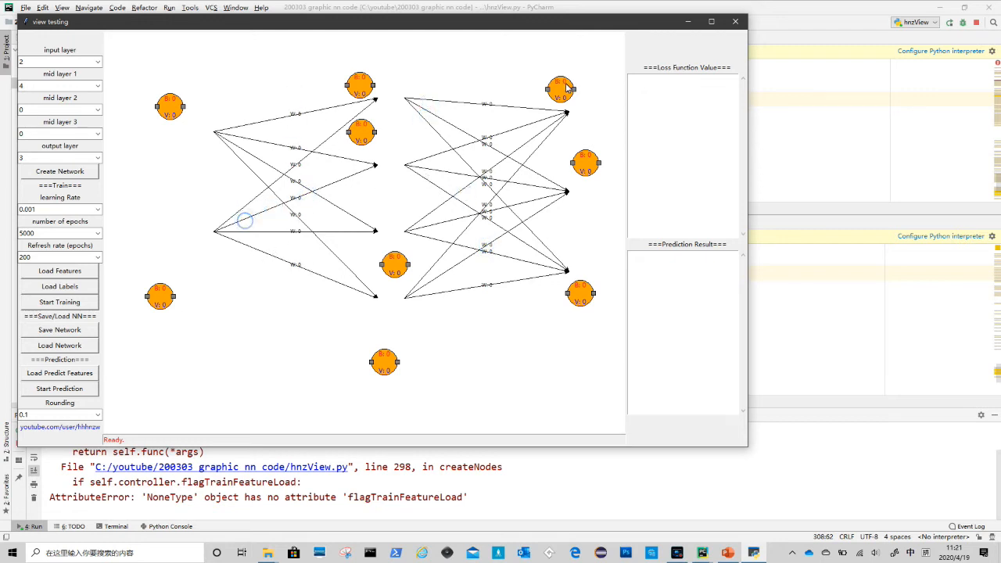
{"action": "mouse_move", "coordinate": [736, 22]}
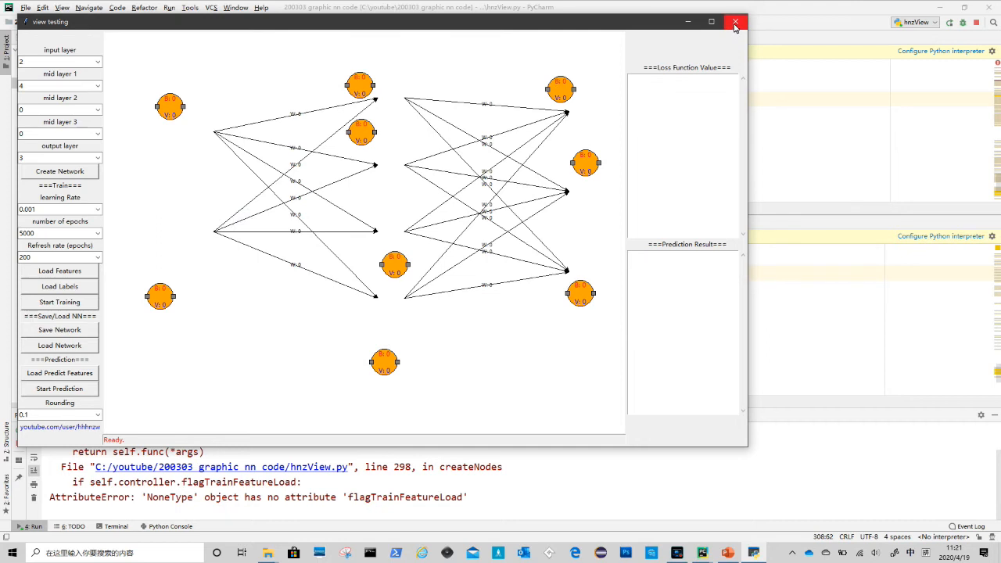
{"action": "left_click", "coordinate": [735, 22]}
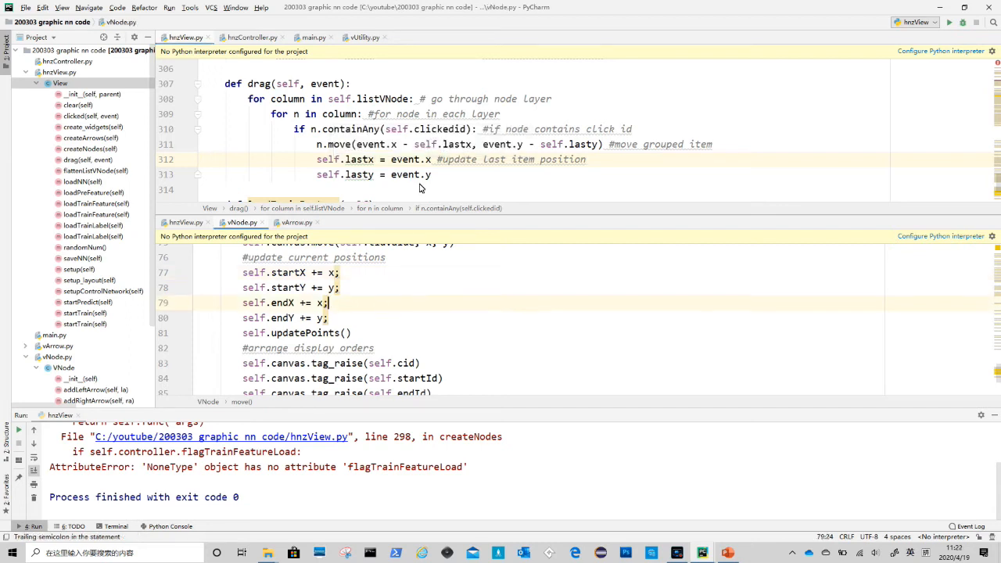
Step: In move(), shift each left arrow's right end with la.movePtRight(self.leftX, self.leftY), commented #move arrows
{"action": "scroll", "scroll_direction": "down", "scroll_amount": 3}
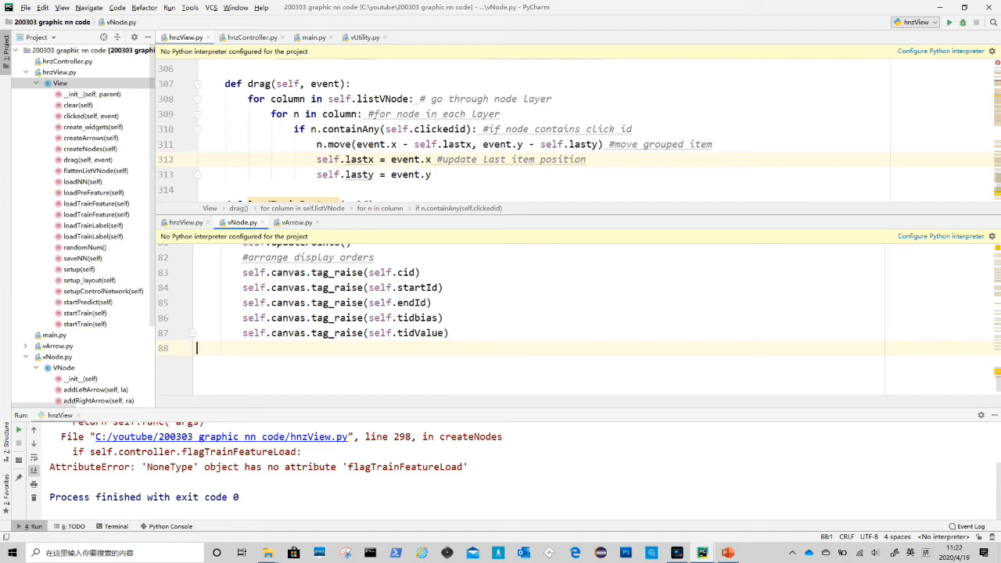
{"action": "type", "text": "#move arrows"}
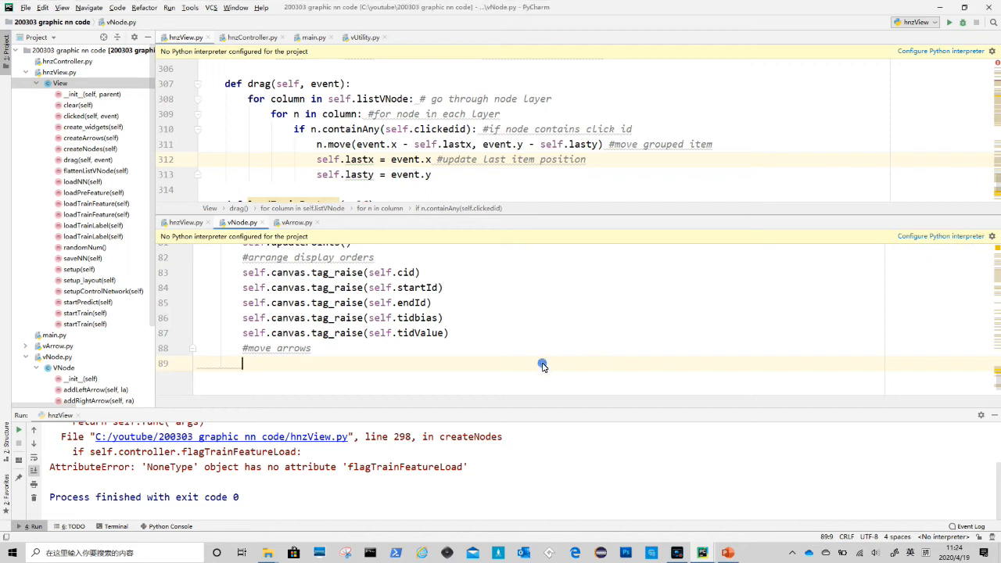
{"action": "type", "text": "for la in self.leftArrow:"}
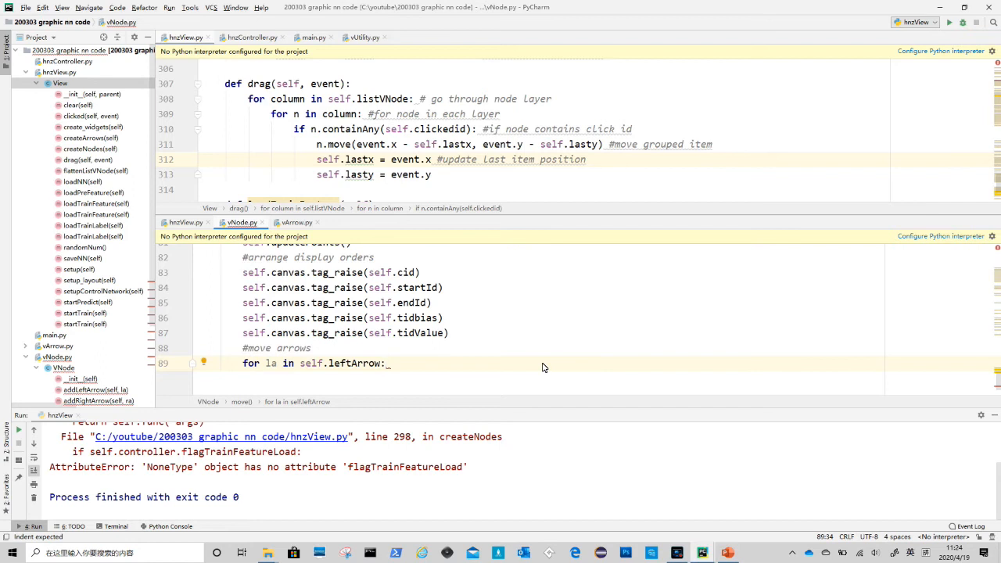
{"action": "type", "text": "#Lef"}
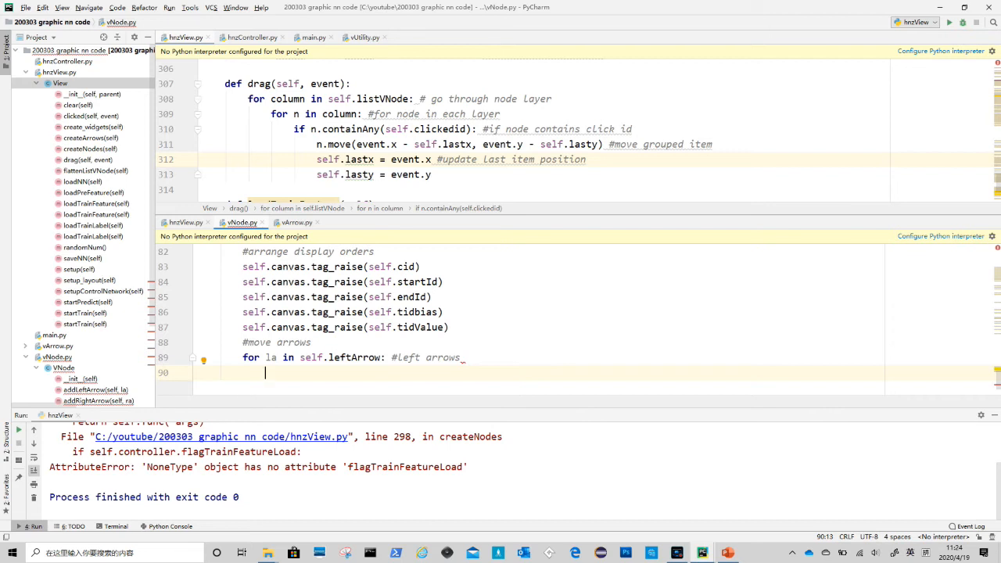
{"action": "type", "text": "la.movePtRight(self.leftX, self.leftY)"}
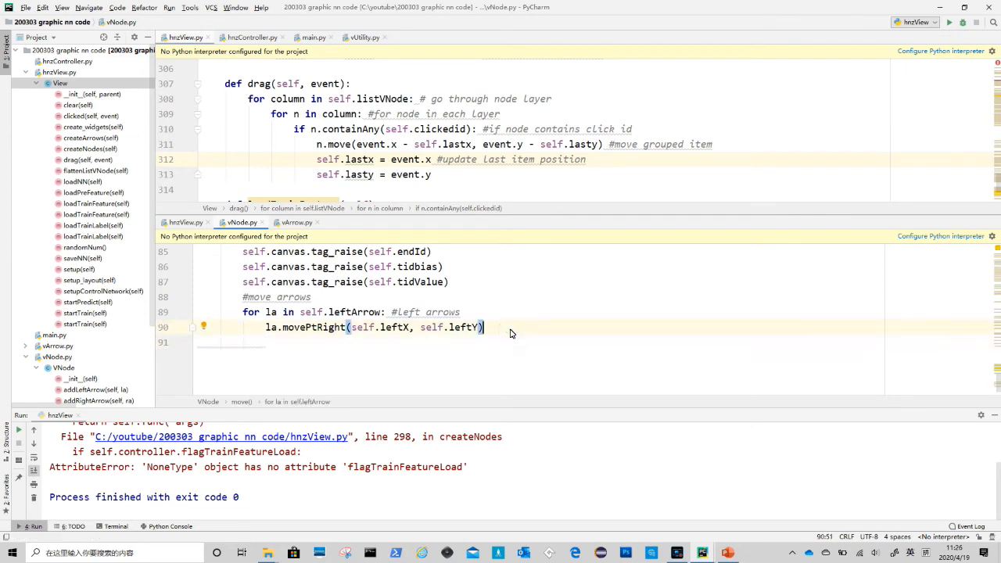
{"action": "type", "text": "# move arrows right end"}
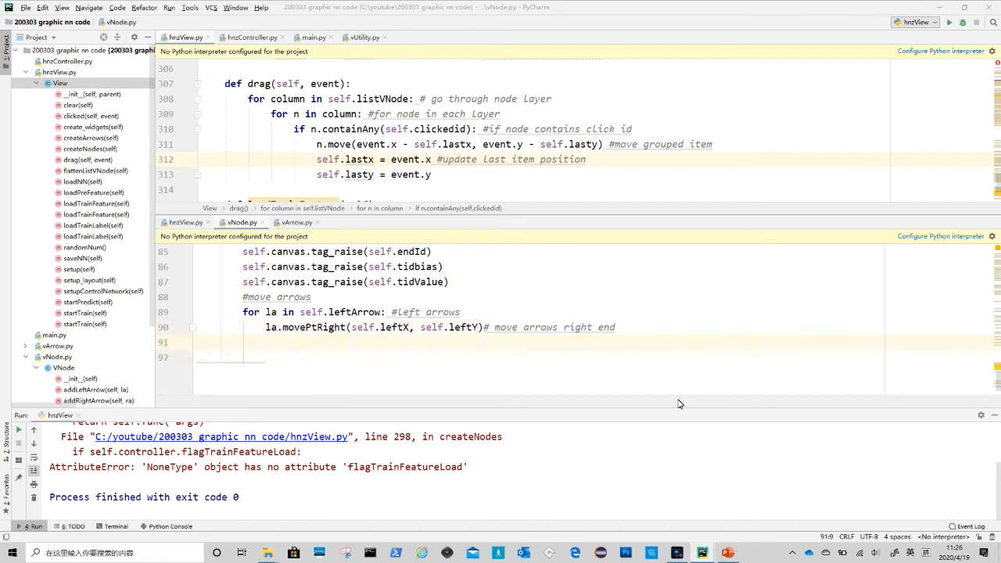
Step: Shift each right arrow's left end with ra.movePtLeft(self.rightX, self.rightY), commented #right arrows
{"action": "type", "text": "for ra in self.rightArrow:"}
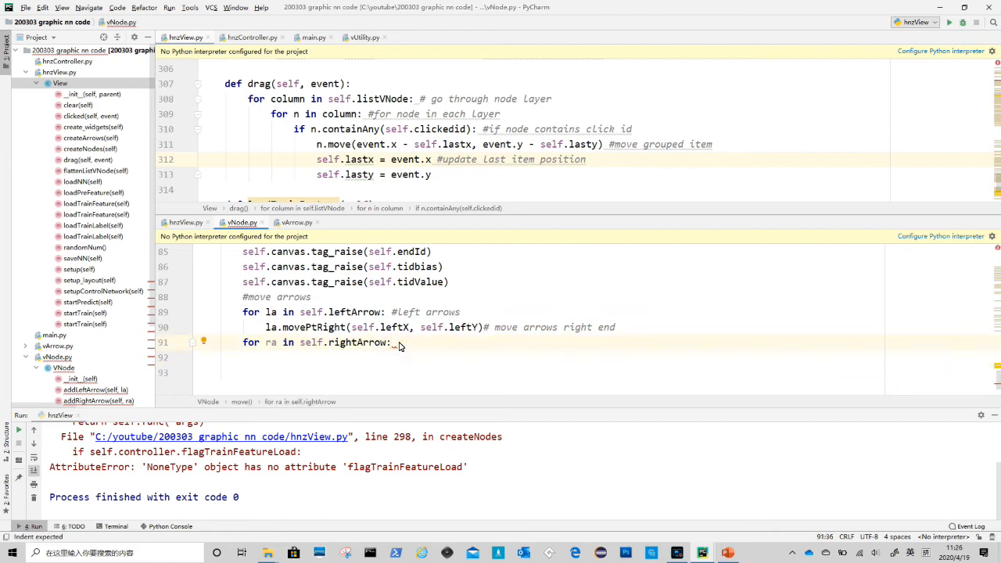
{"action": "type", "text": "#right arrows"}
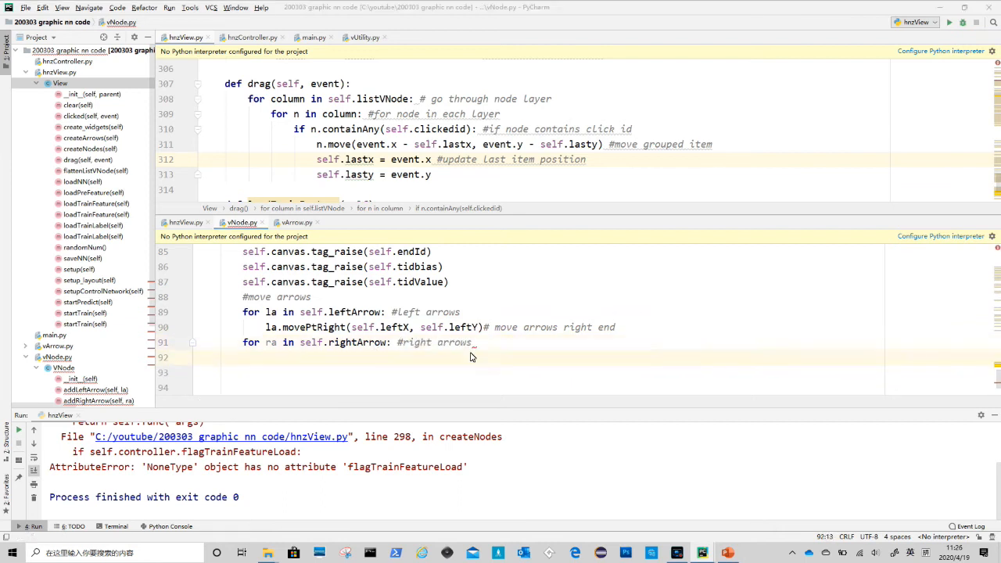
{"action": "type", "text": "ra.movePtLeft(self.rightX, self.rightY)"}
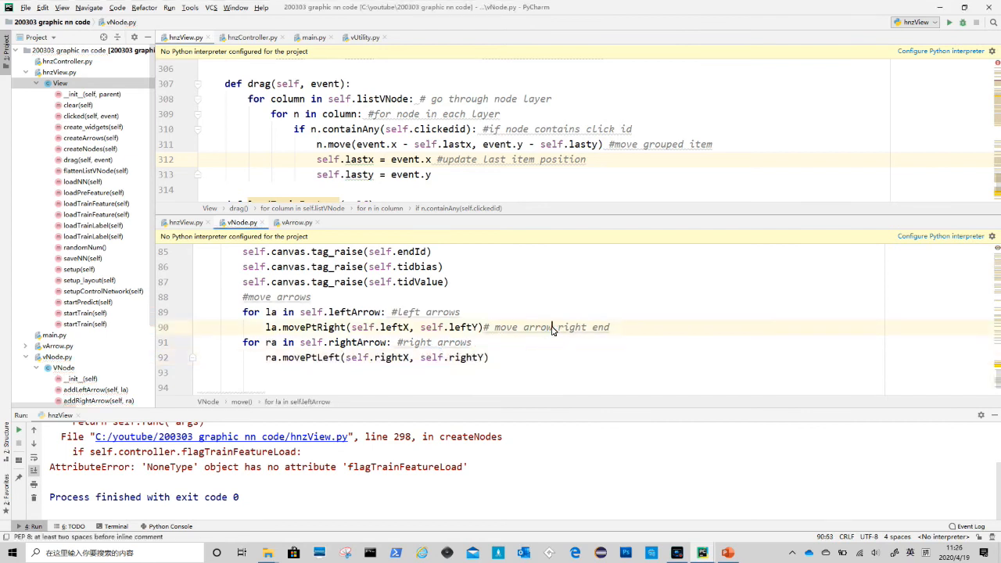
{"action": "double_click", "coordinate": [544, 327]}
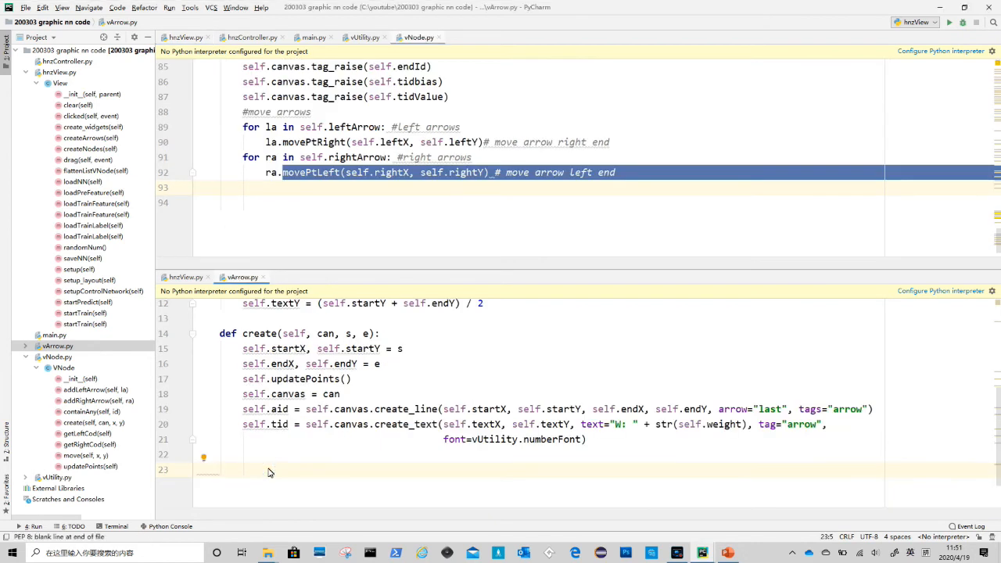
Step: Define movePtLeft to set startX/startY, update the line coords and recompute points
{"action": "type", "text": "def movePtLeft(self, x, y):"}
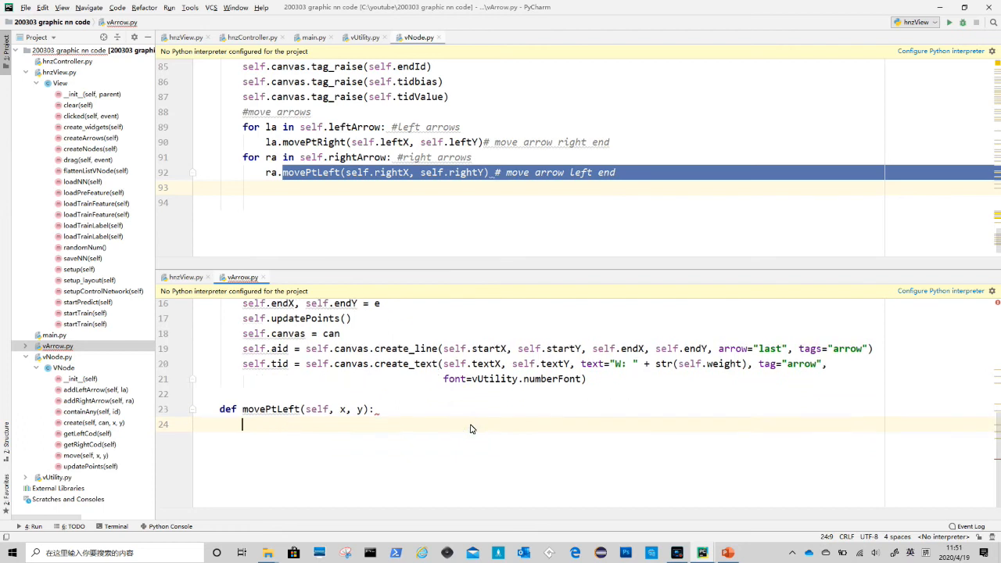
{"action": "type", "text": "self.startX, self.startY = x, y"}
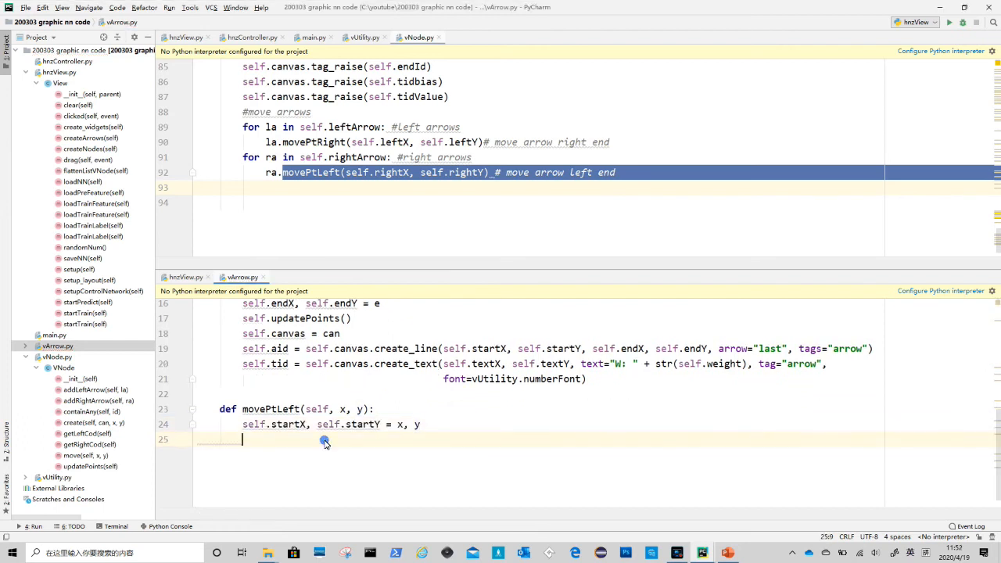
{"action": "type", "text": "self.canvas.coords(self.aid, self.startX, self.startY, self.endX, self.endY)"}
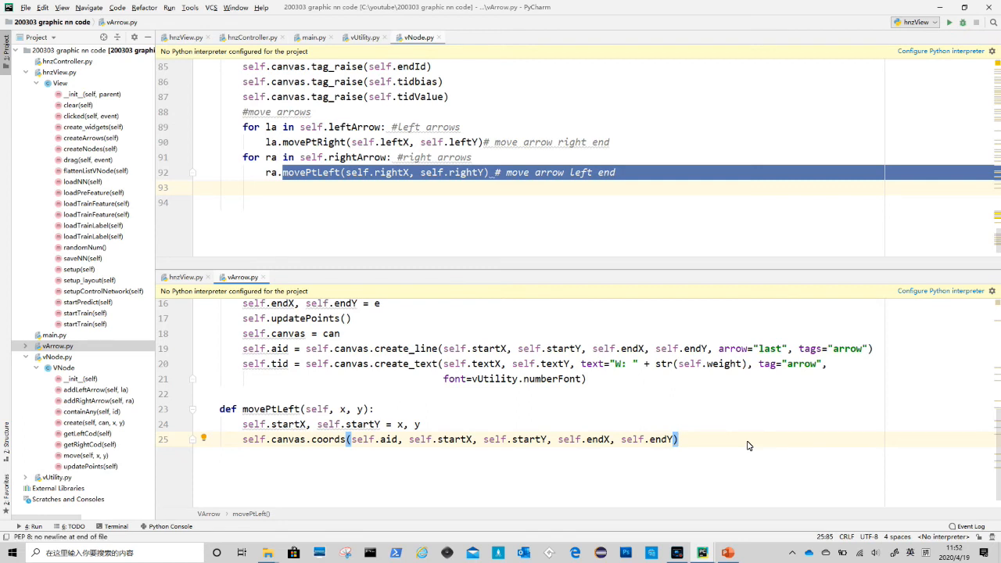
{"action": "type", "text": "self.updatePoints()"}
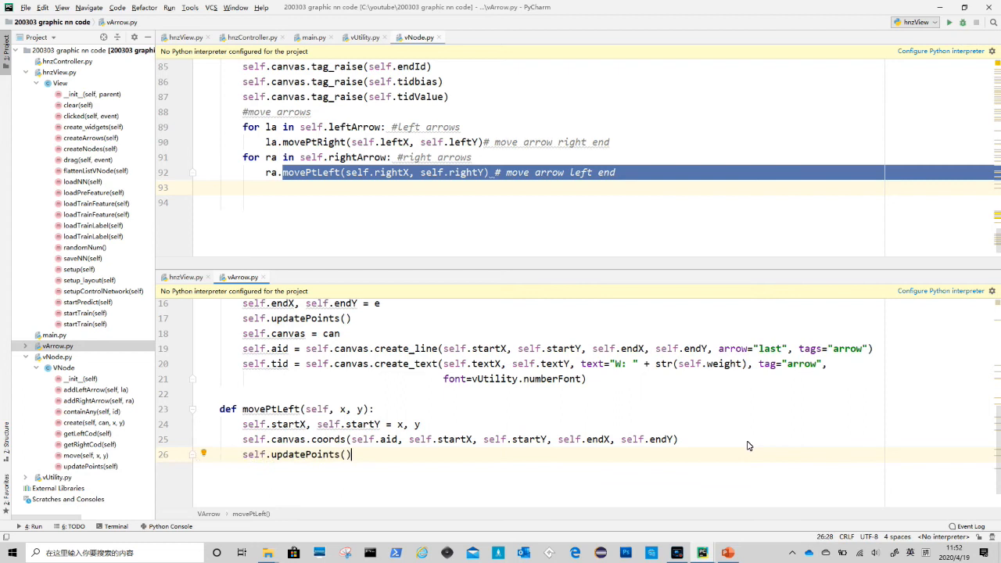
{"action": "mouse_move", "coordinate": [976, 435]}
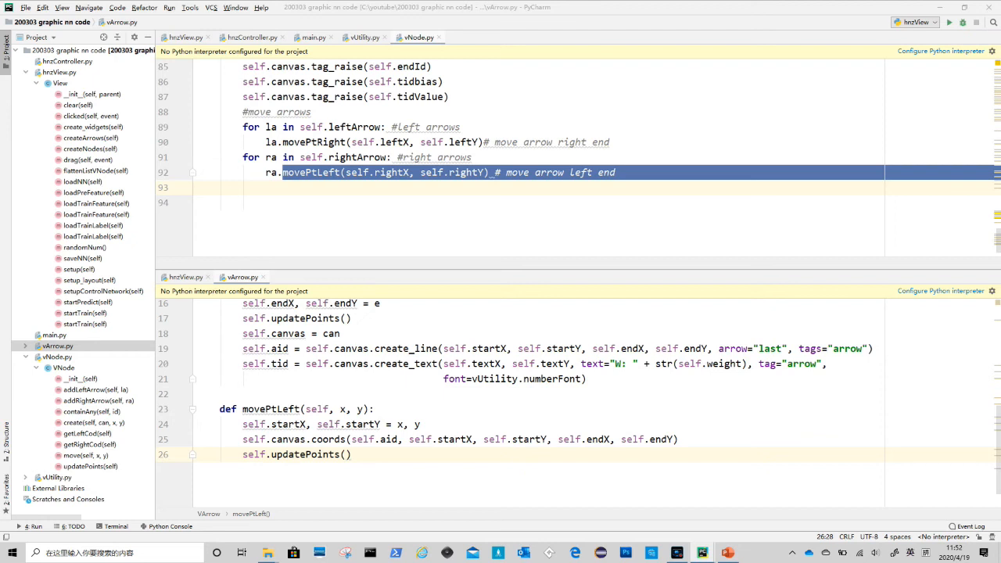
Step: Move the weight text to textX/textY in the method, then rerun the app to test
{"action": "type", "text": "self.canvas.coords(self.tid, self.textX, self.textY)#"}
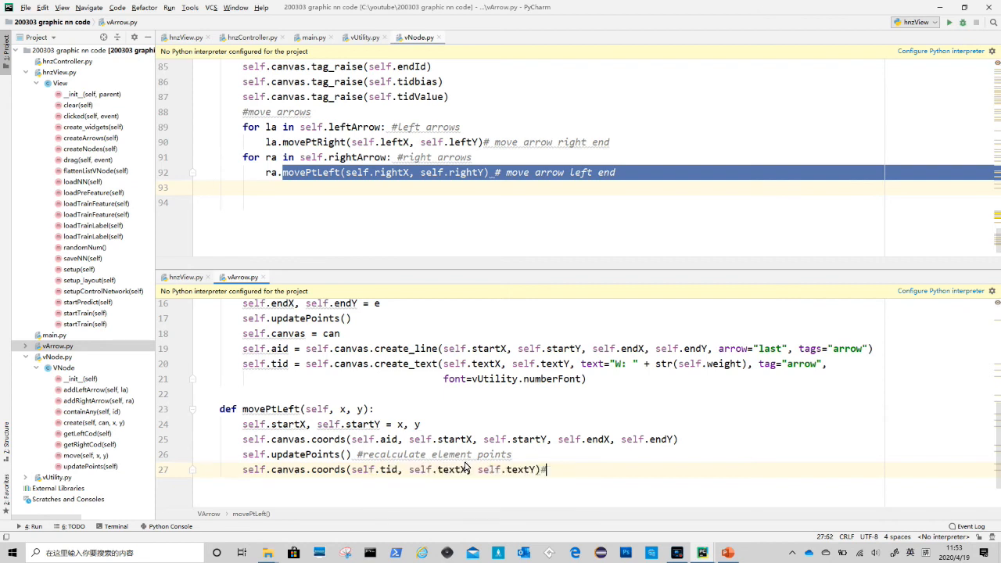
{"action": "type", "text": "move te"}
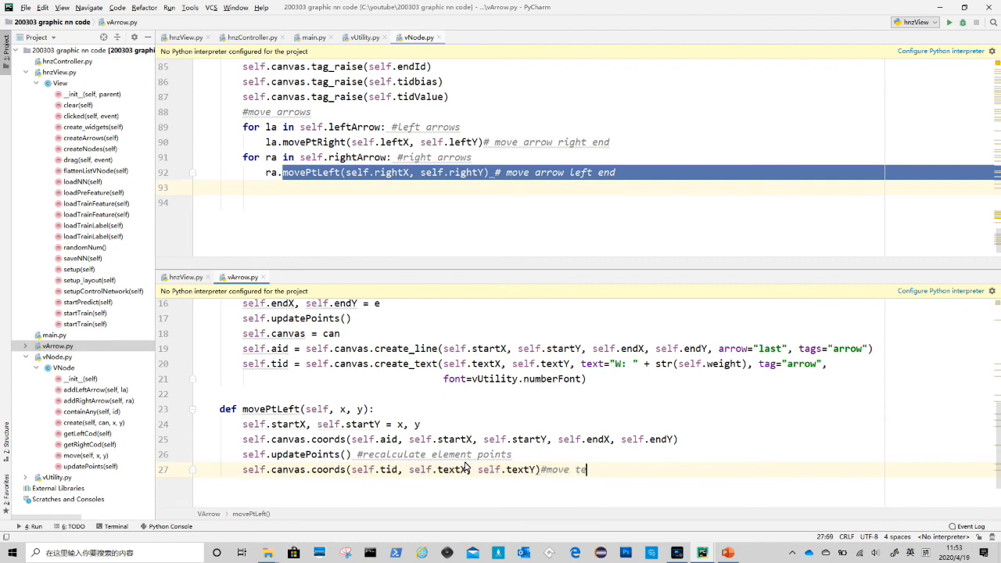
{"action": "type", "text": "xt"}
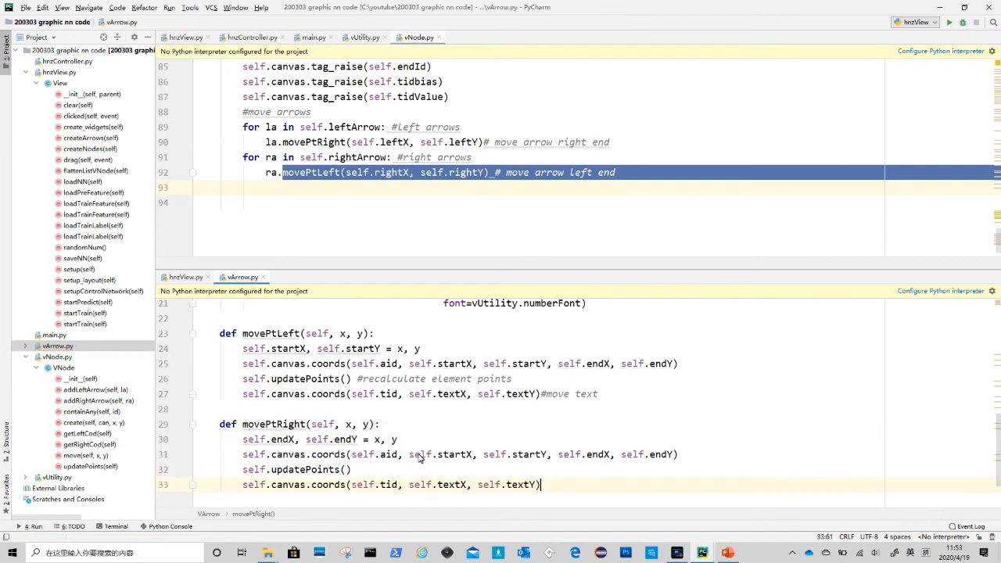
{"action": "scroll", "scroll_direction": "down", "scroll_amount": 3}
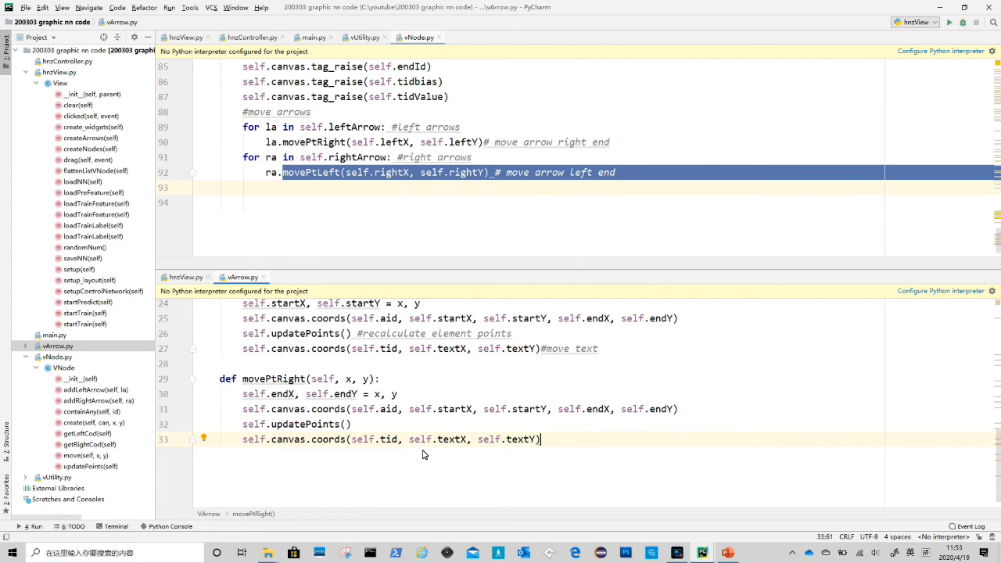
{"action": "left_click", "coordinate": [950, 22]}
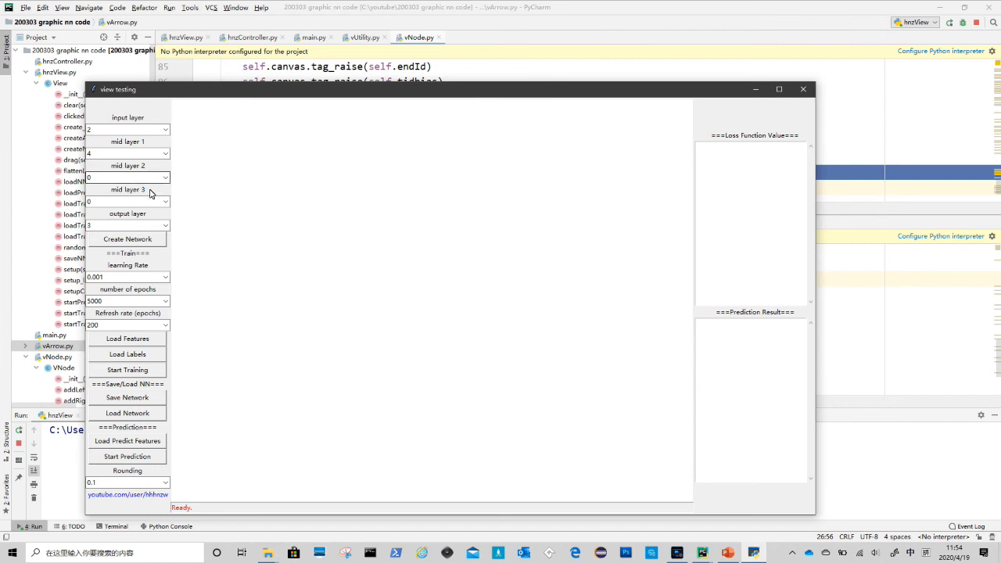
Step: Create the network, drag a node so its arrows follow, then rebuild with a third hidden layer
{"action": "left_click", "coordinate": [129, 237]}
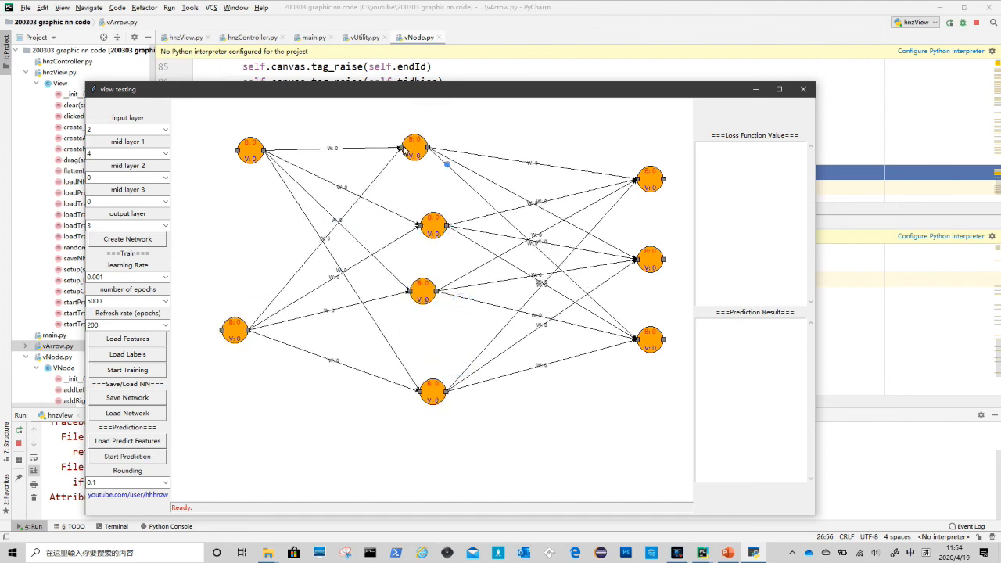
{"action": "left_click_drag", "start_coordinate": [651, 180], "coordinate": [622, 138]}
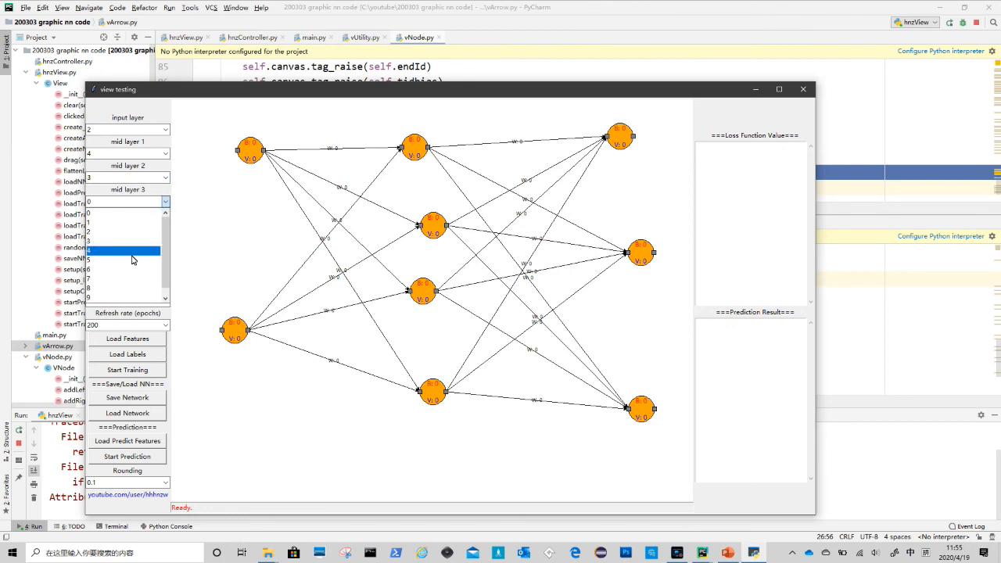
{"action": "left_click", "coordinate": [129, 238]}
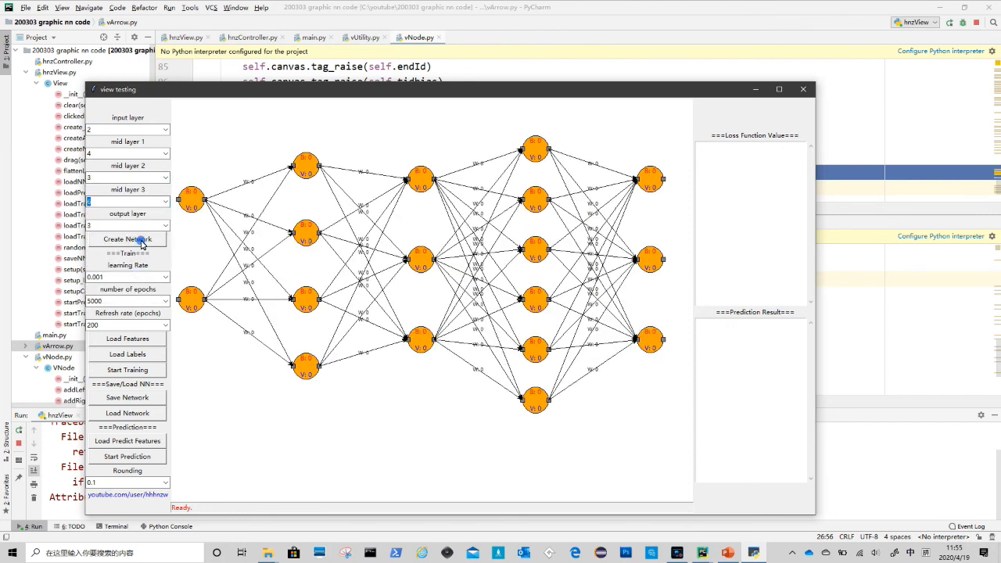
{"action": "left_click", "coordinate": [128, 238]}
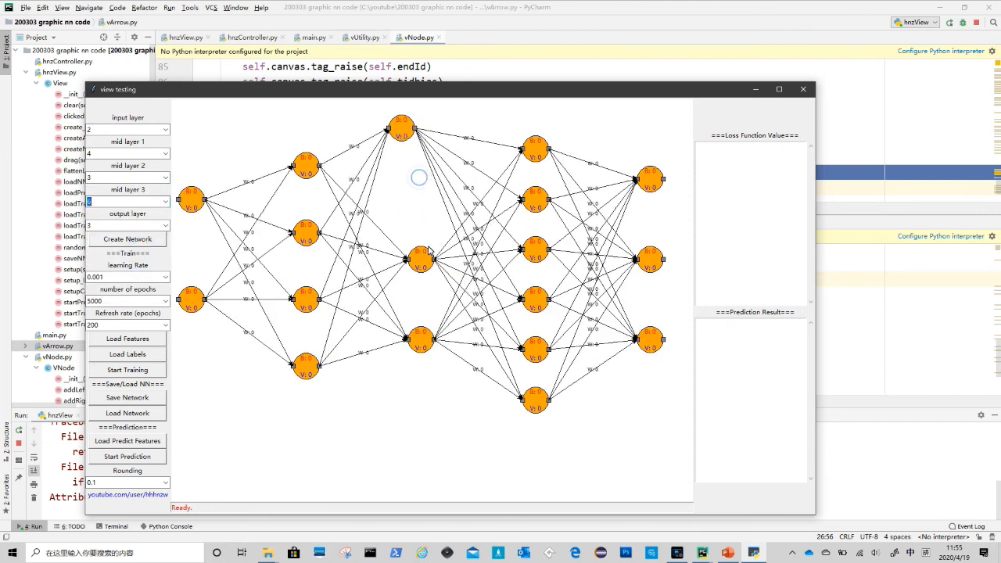